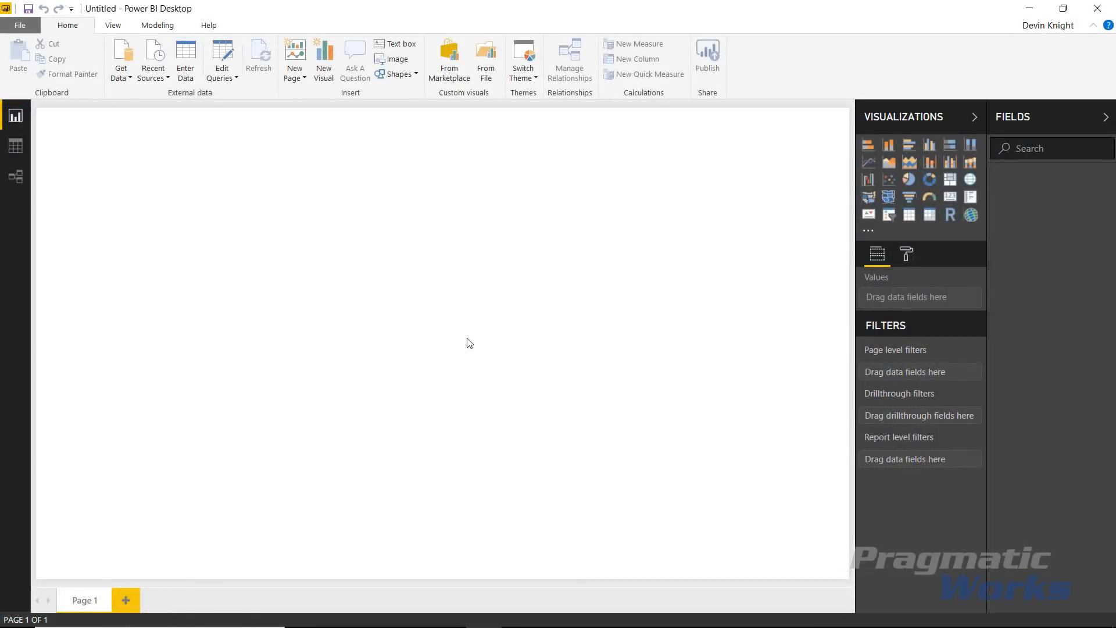
mouse_move(440, 338)
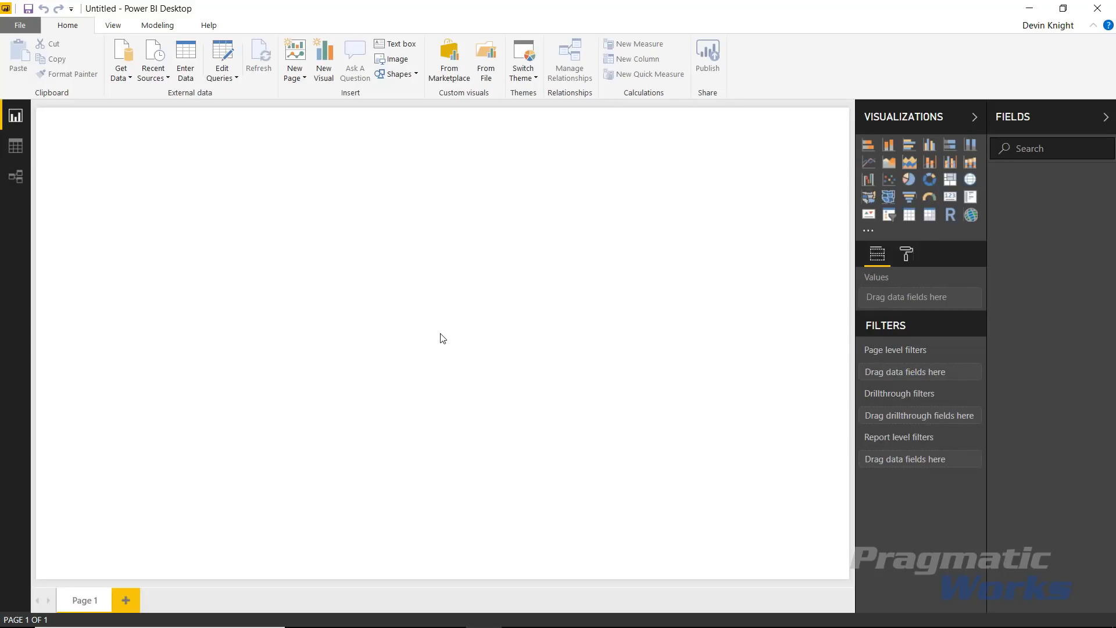
mouse_move(428, 339)
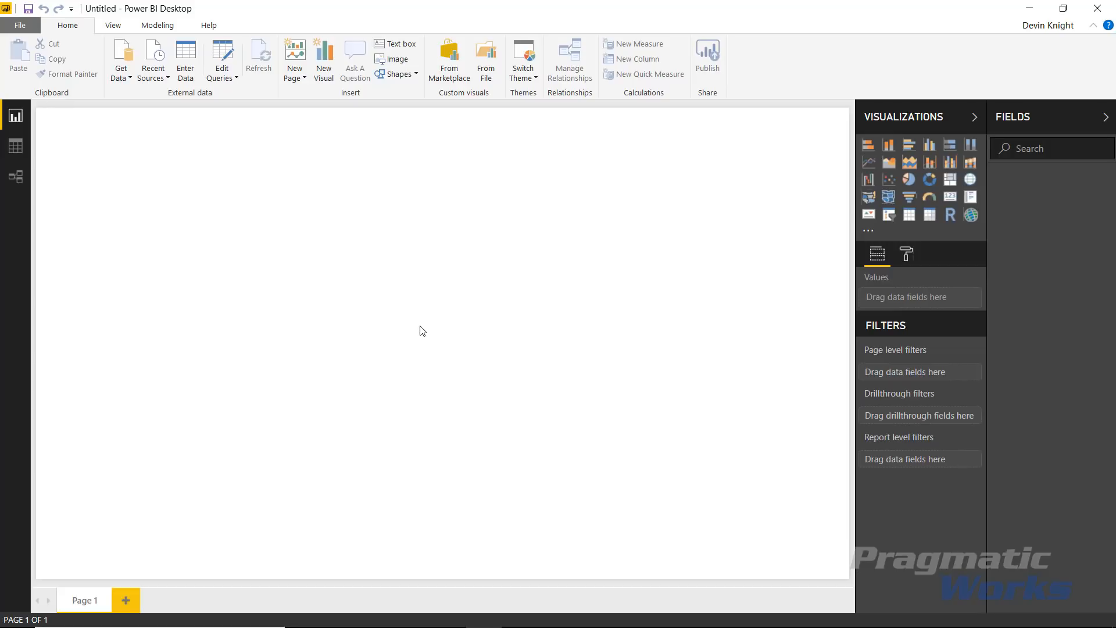
mouse_move(257, 155)
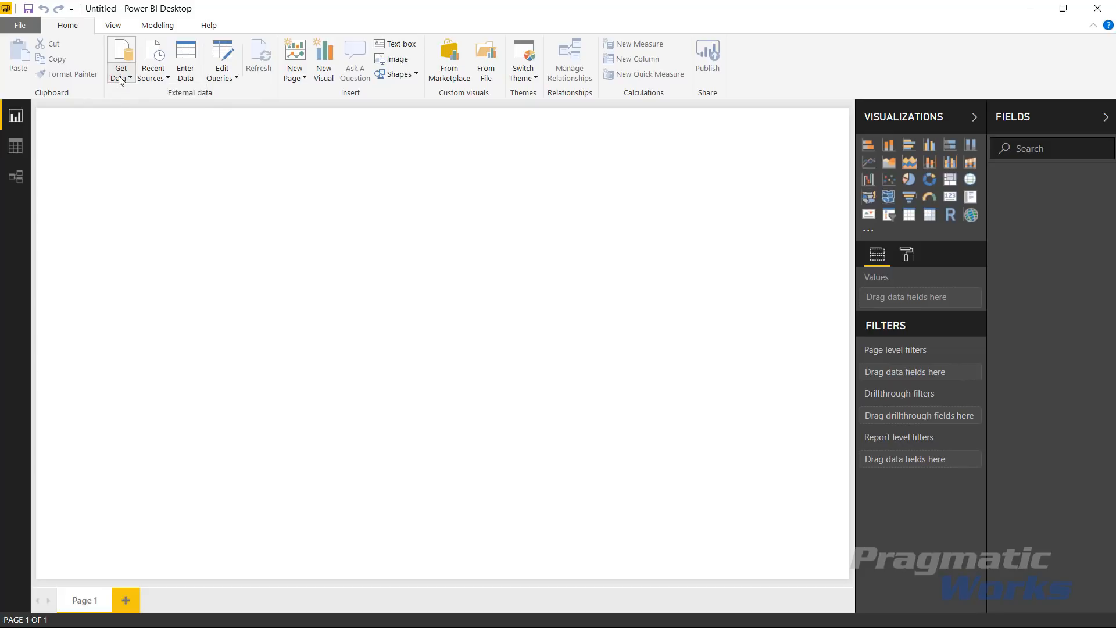
Open the Training Course Activity.xlsx workbook through Get Data, searching 'training'.
left_click(120, 61)
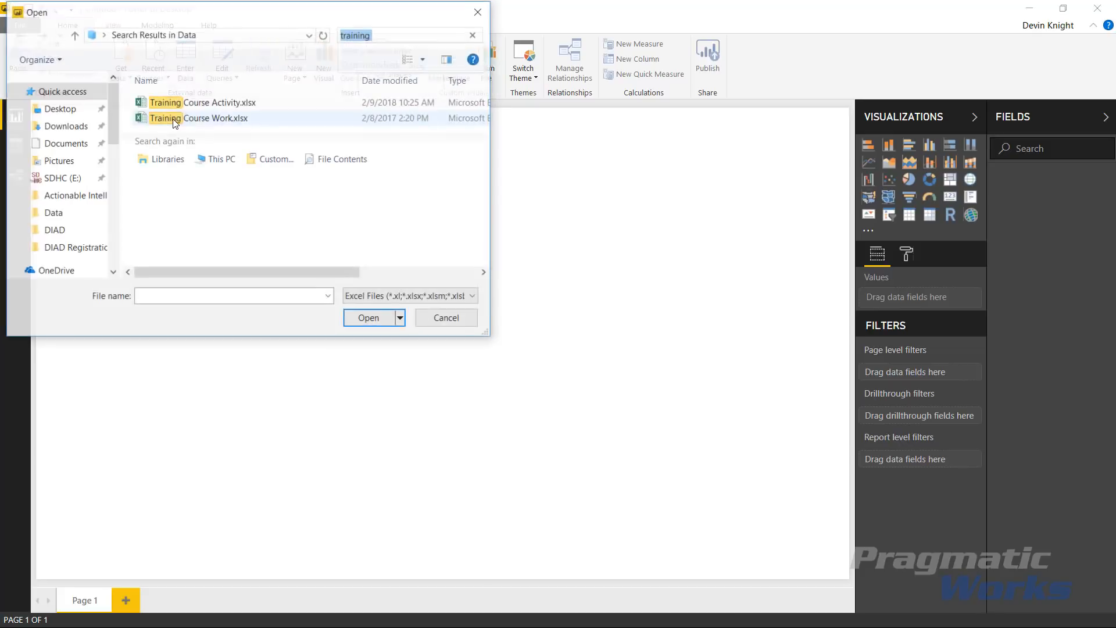
left_click(409, 34)
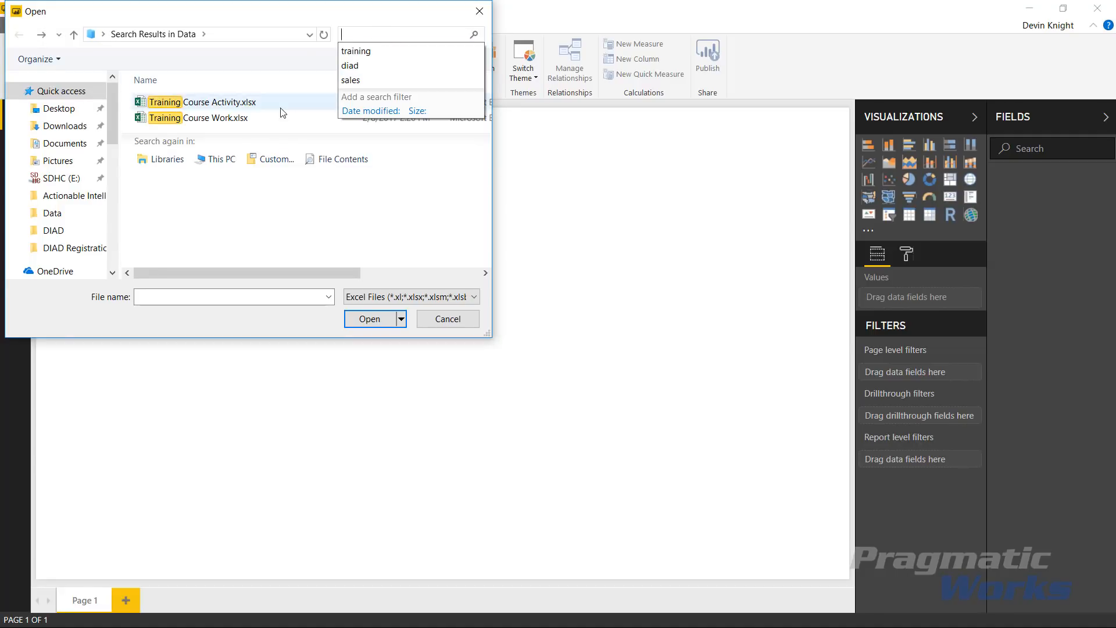
left_click(207, 101)
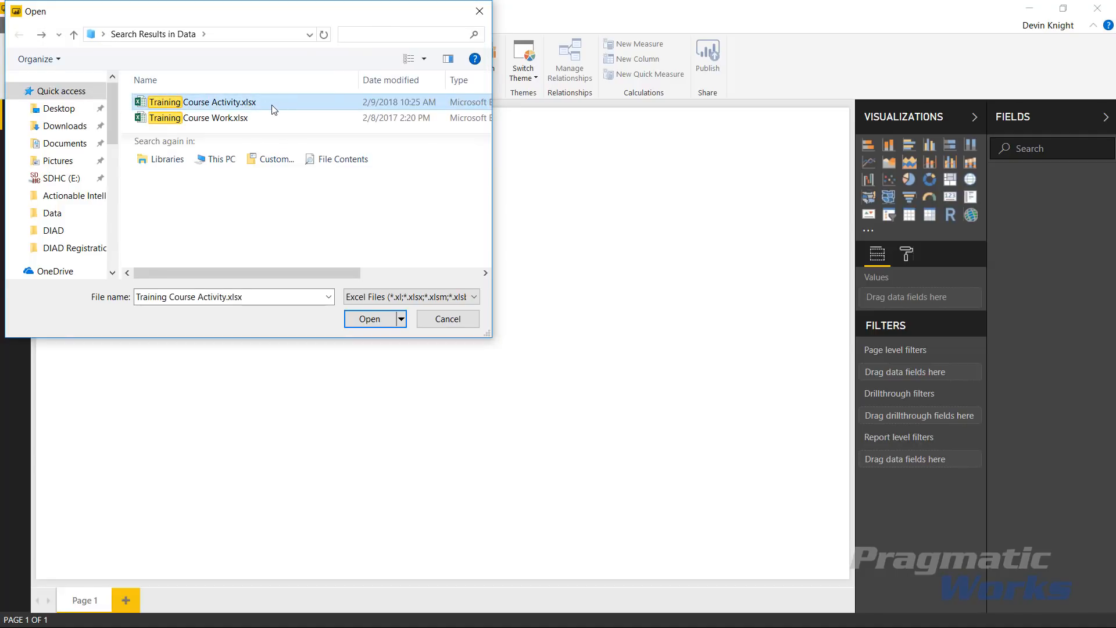
left_click(369, 318)
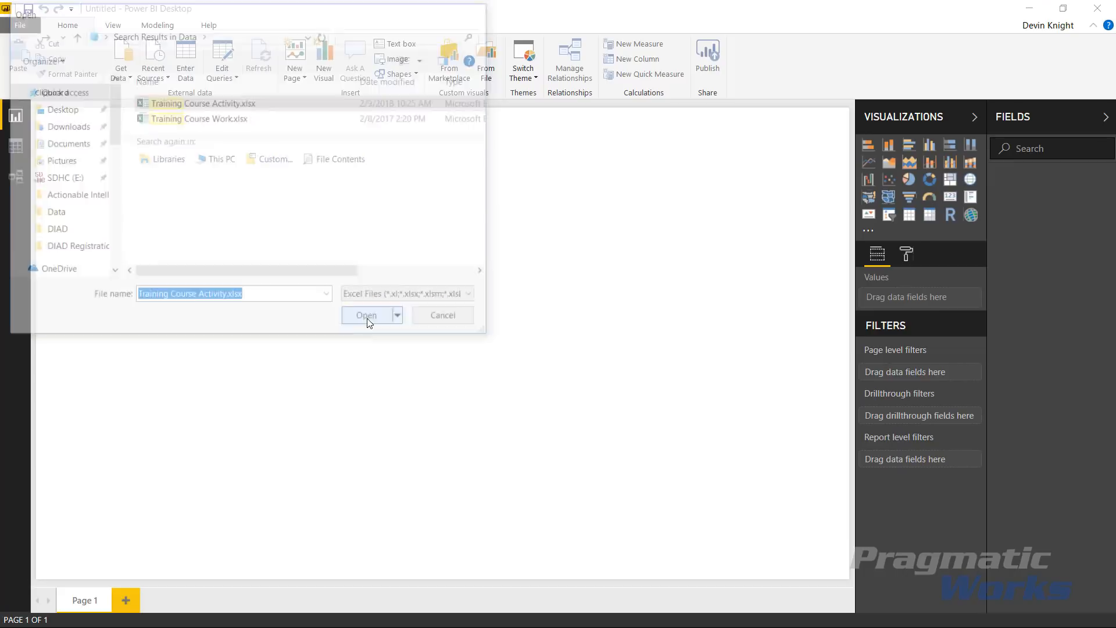
Tick the Completed Course table in the Navigator to preview its active-user counts.
left_click(367, 314)
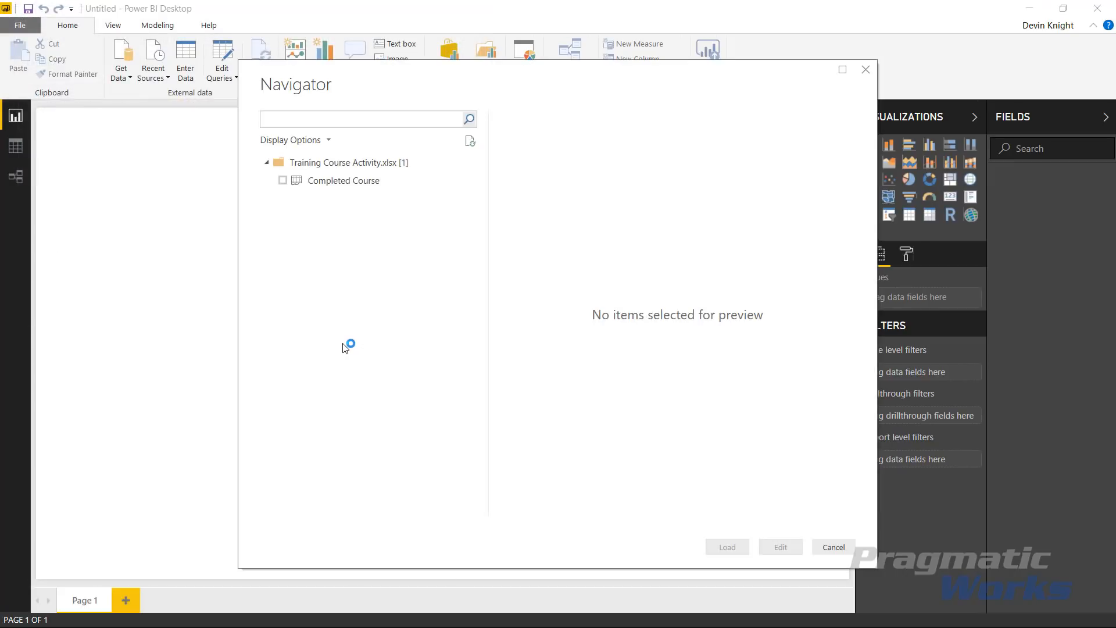
mouse_move(341, 197)
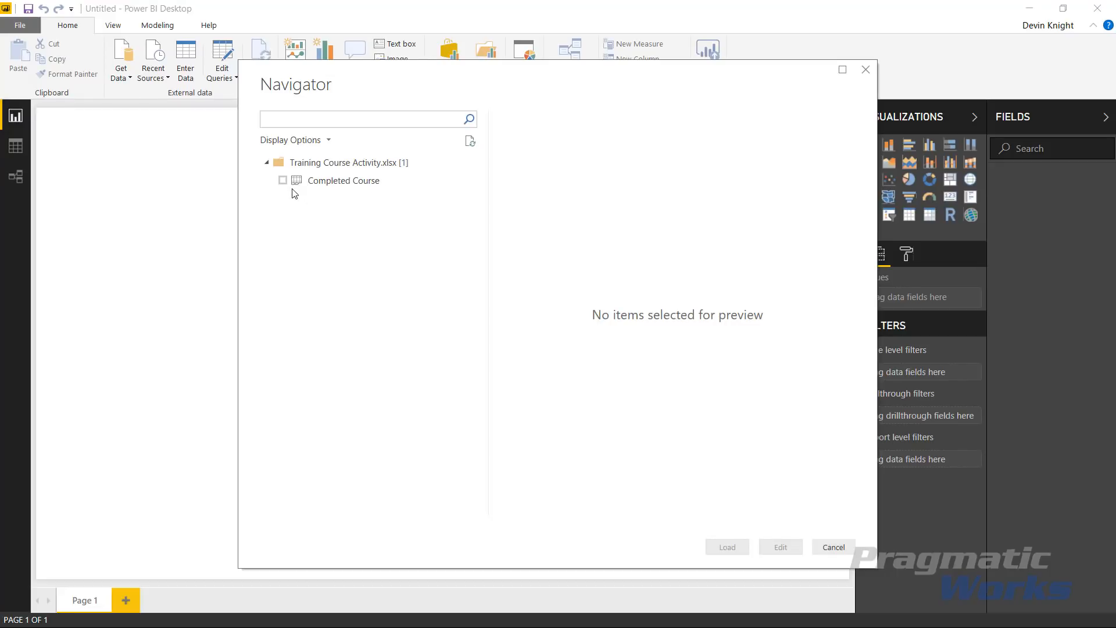
left_click(282, 180)
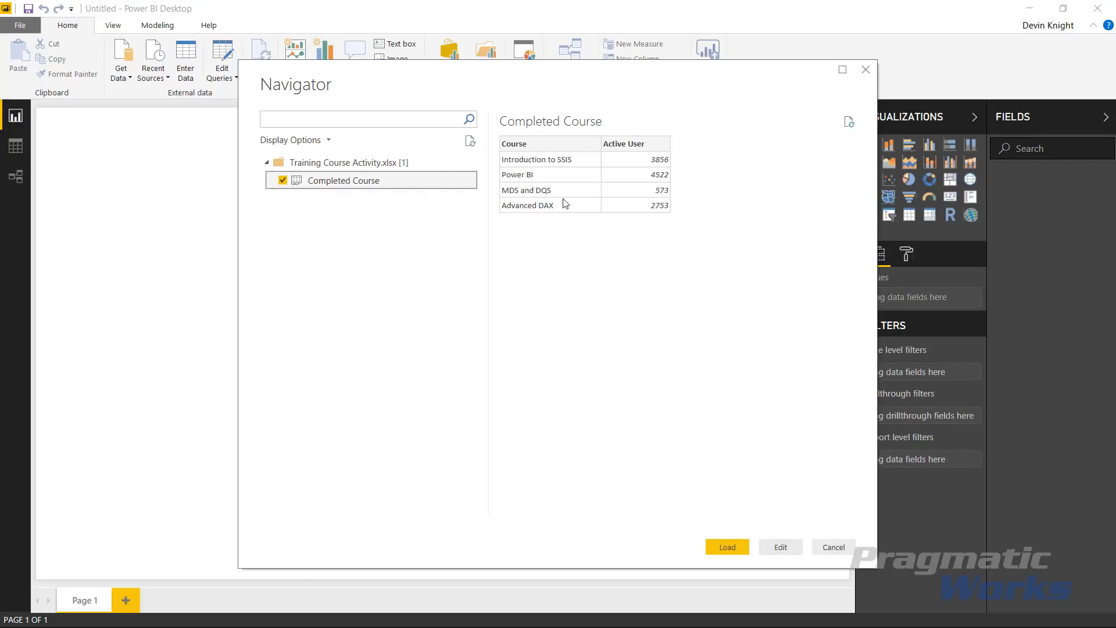
mouse_move(612, 195)
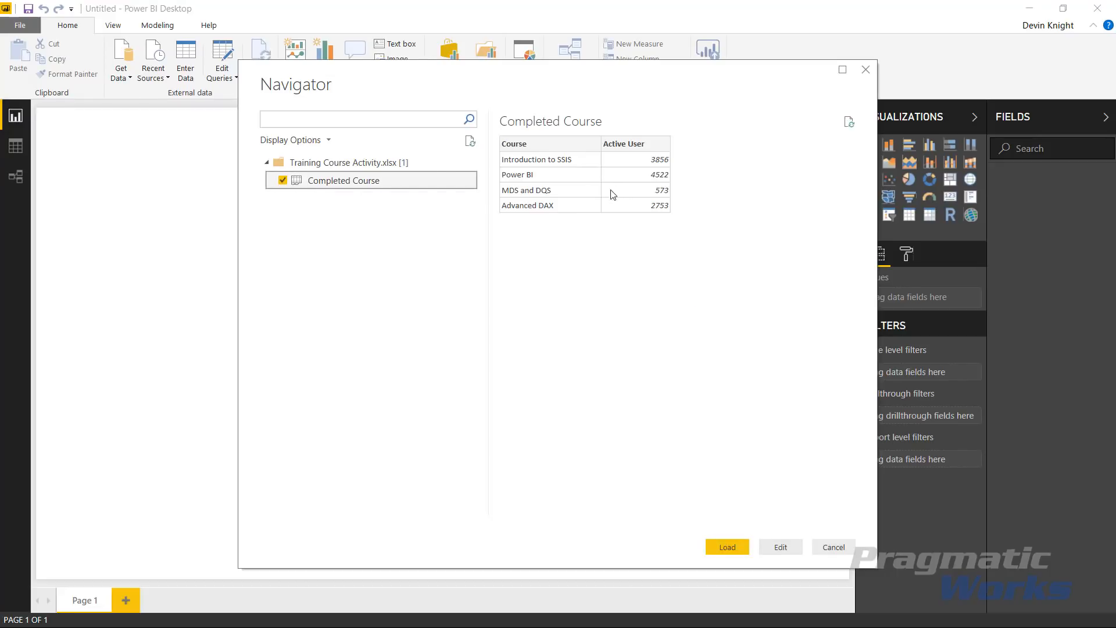
mouse_move(726, 176)
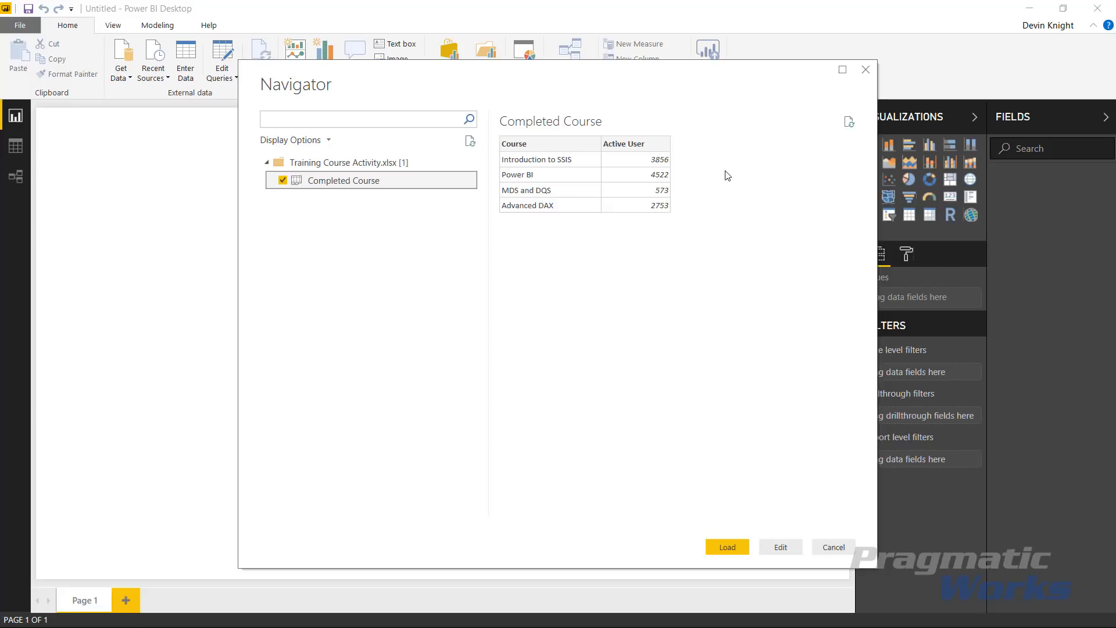
mouse_move(590, 184)
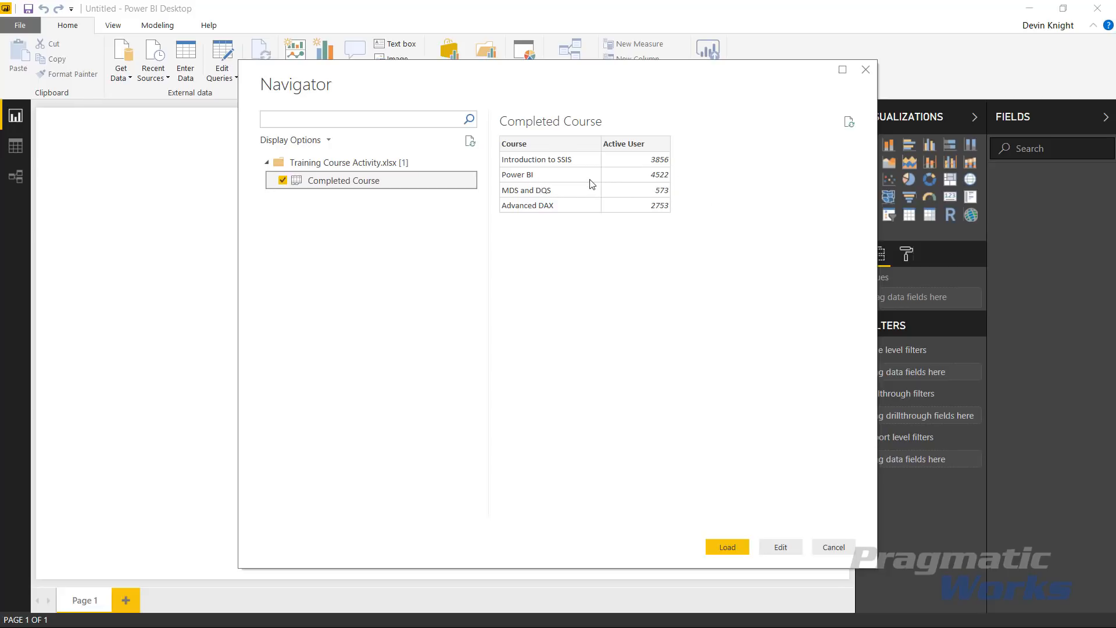
mouse_move(668, 185)
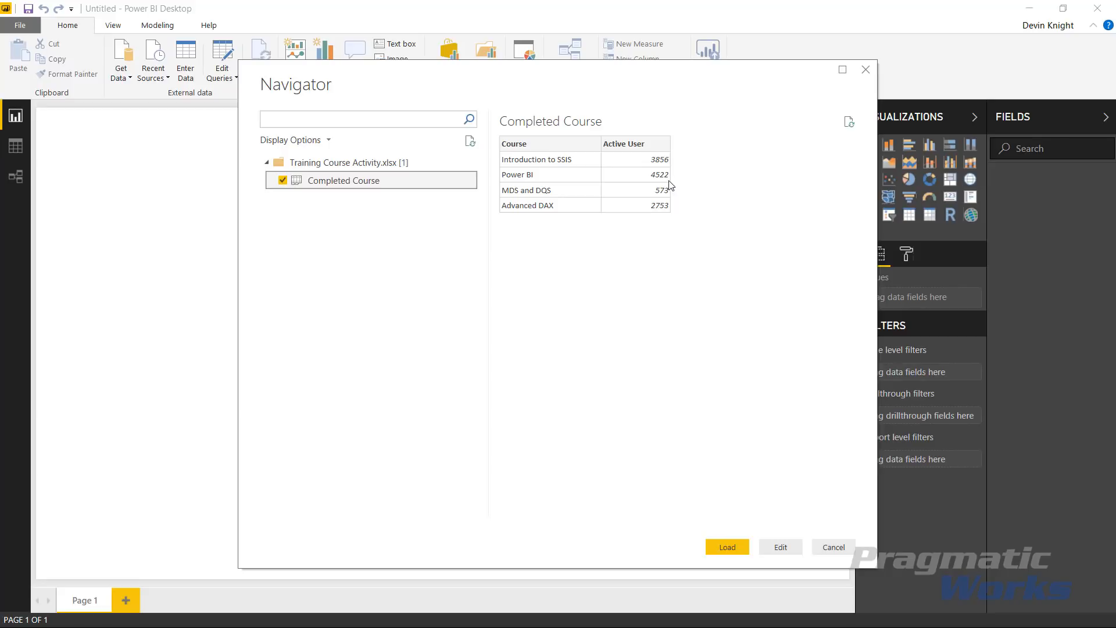
mouse_move(616, 196)
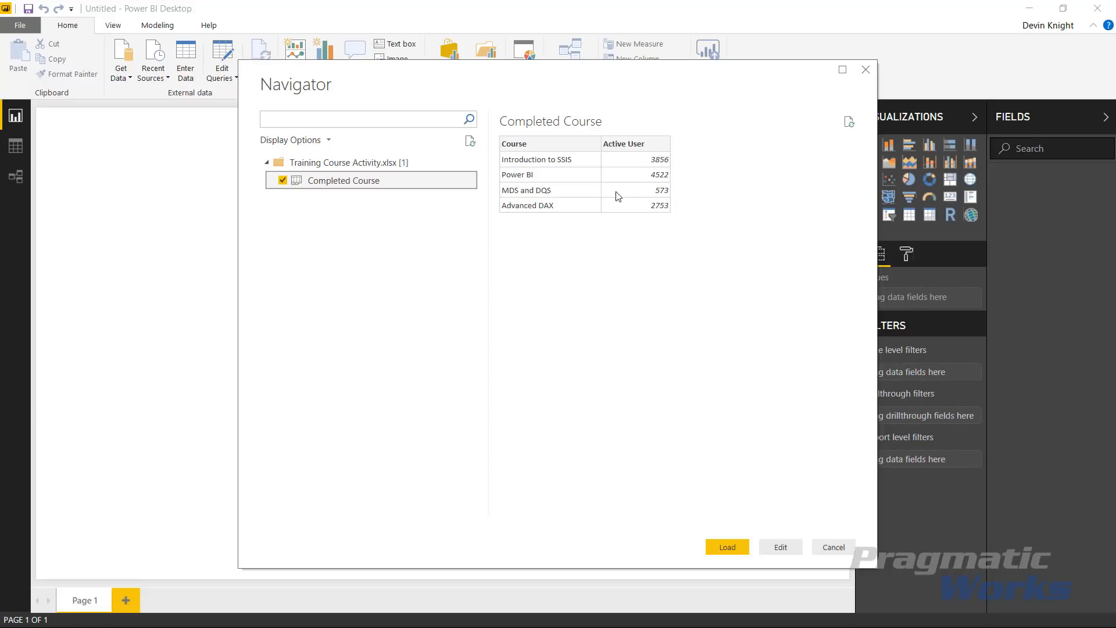
mouse_move(618, 181)
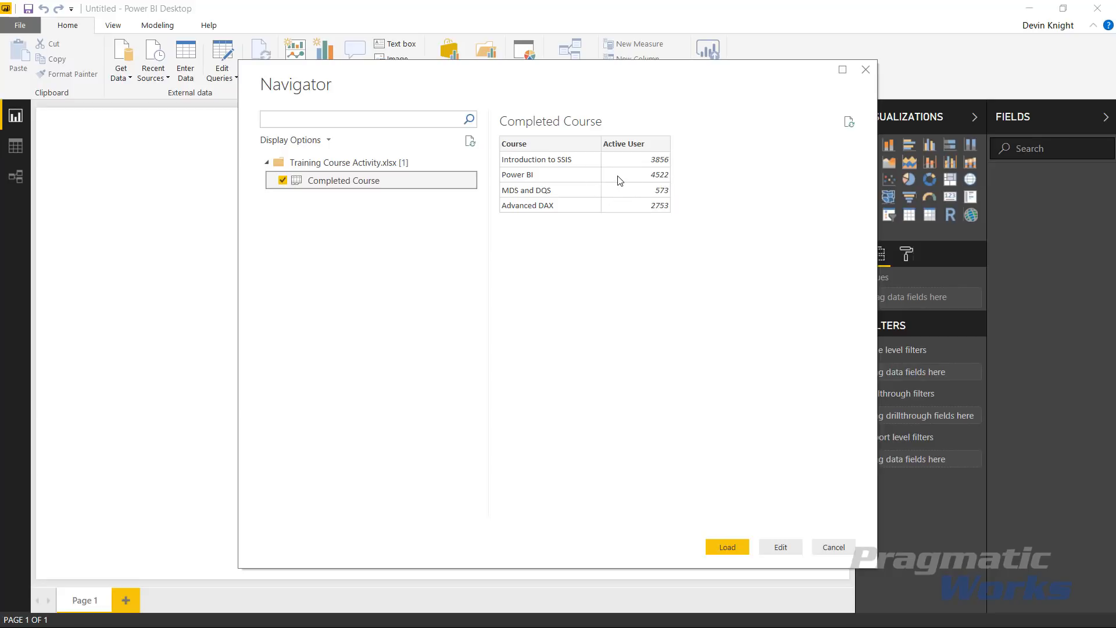
mouse_move(702, 540)
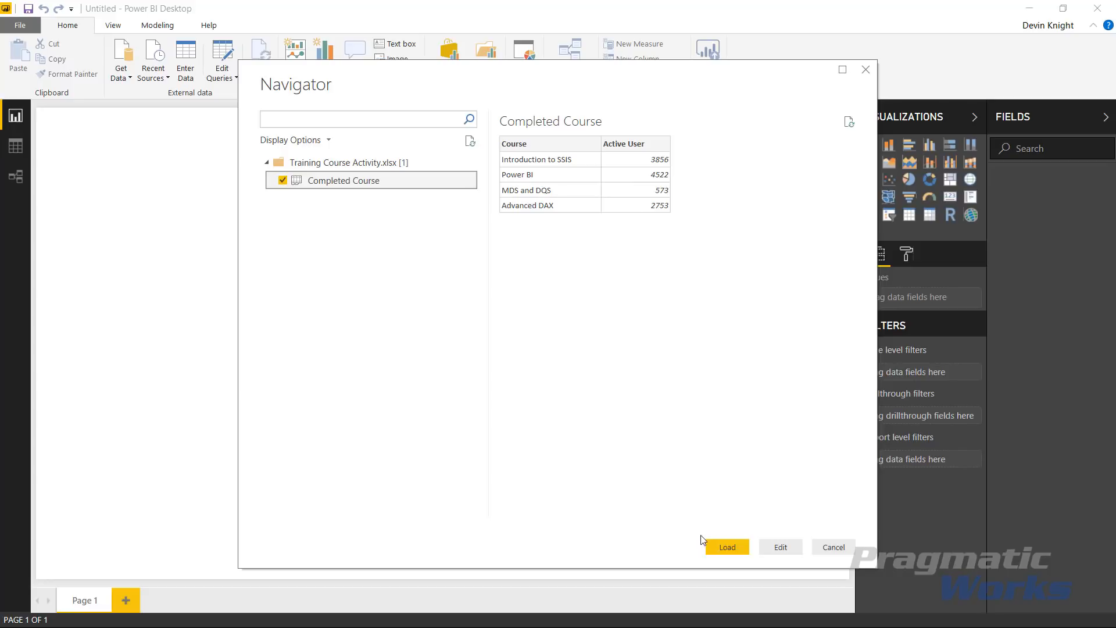
Load the Completed Course table so the Course and Active User fields appear.
left_click(727, 546)
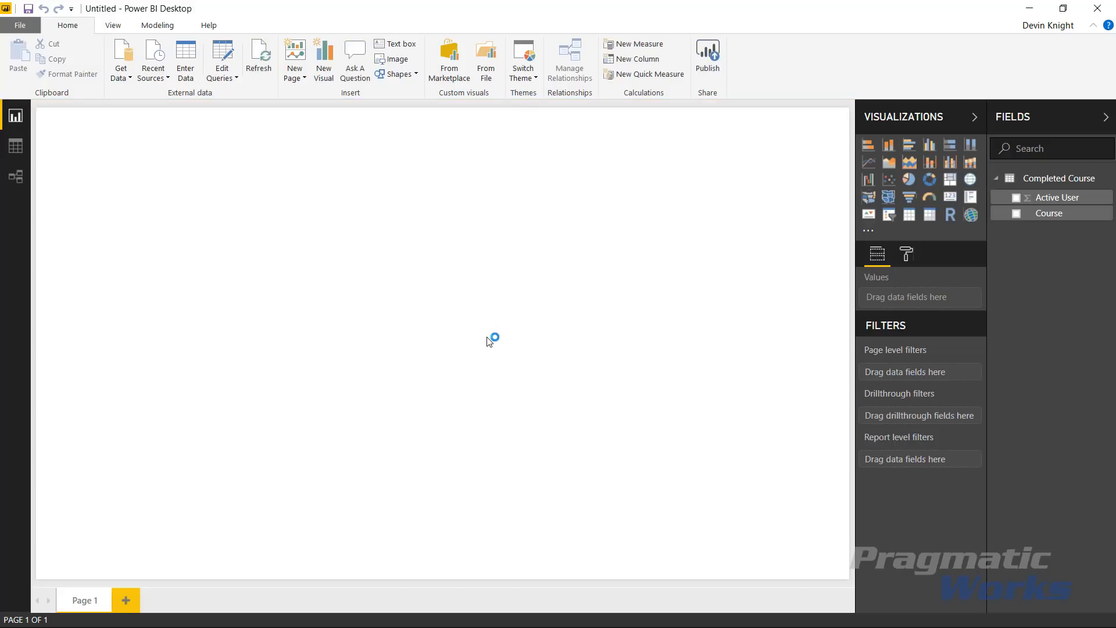
mouse_move(497, 348)
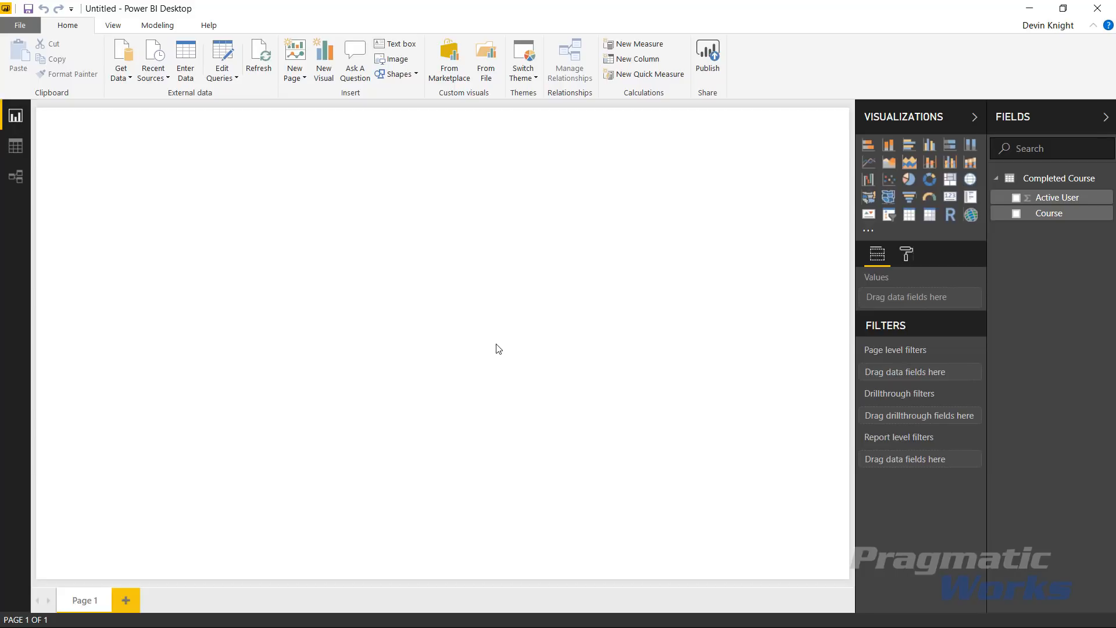
mouse_move(430, 109)
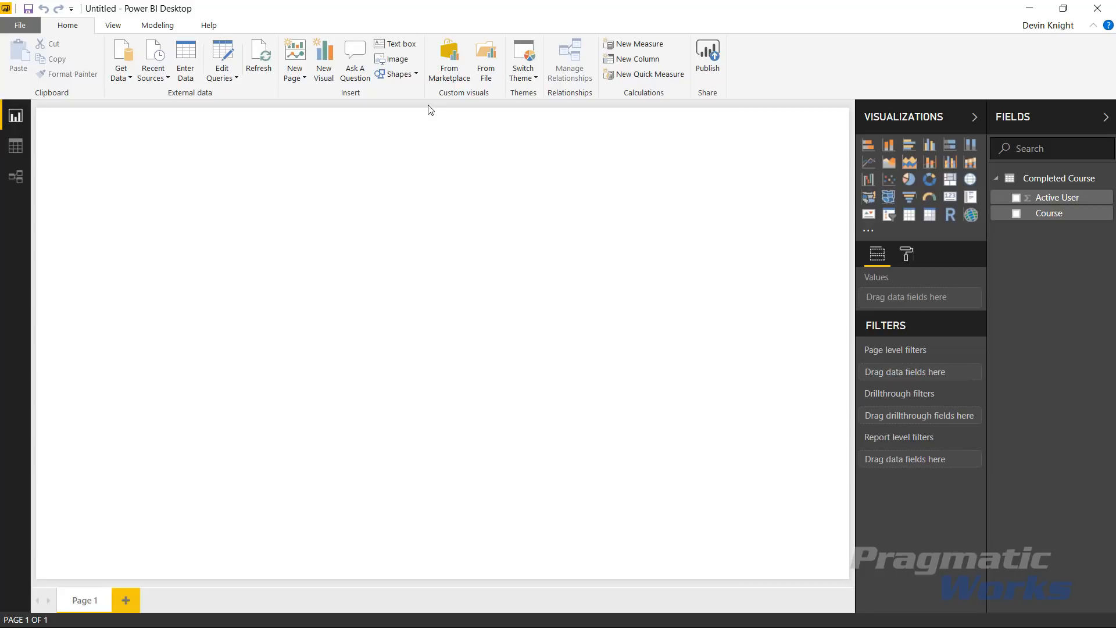
mouse_move(449, 59)
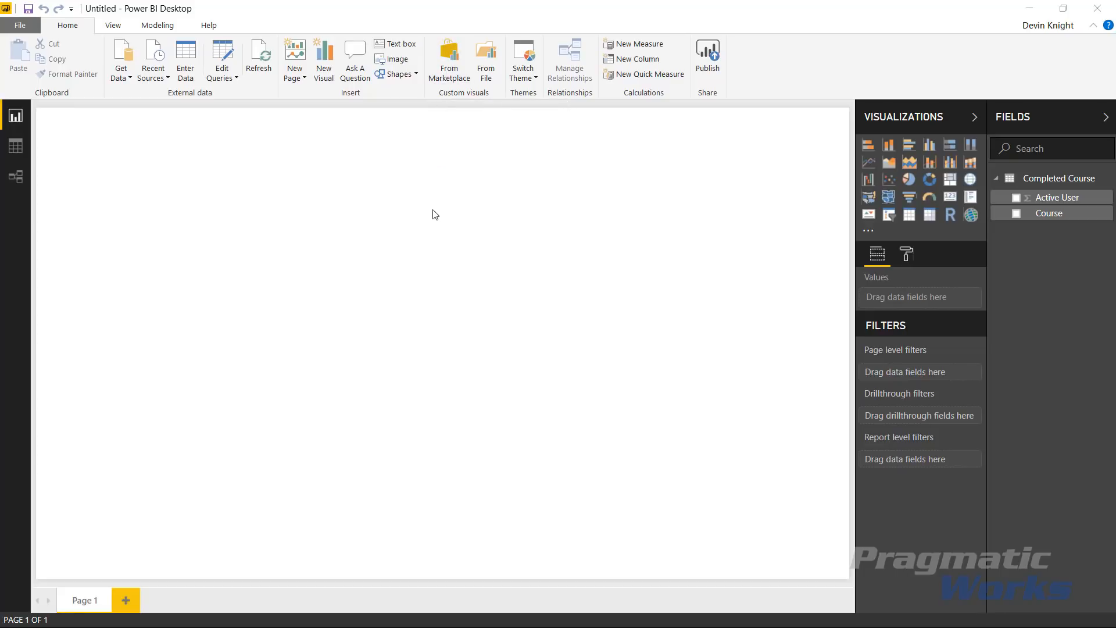
Search the visuals marketplace for 'brick' and add Brick Chart by MAQ Software.
left_click(448, 59)
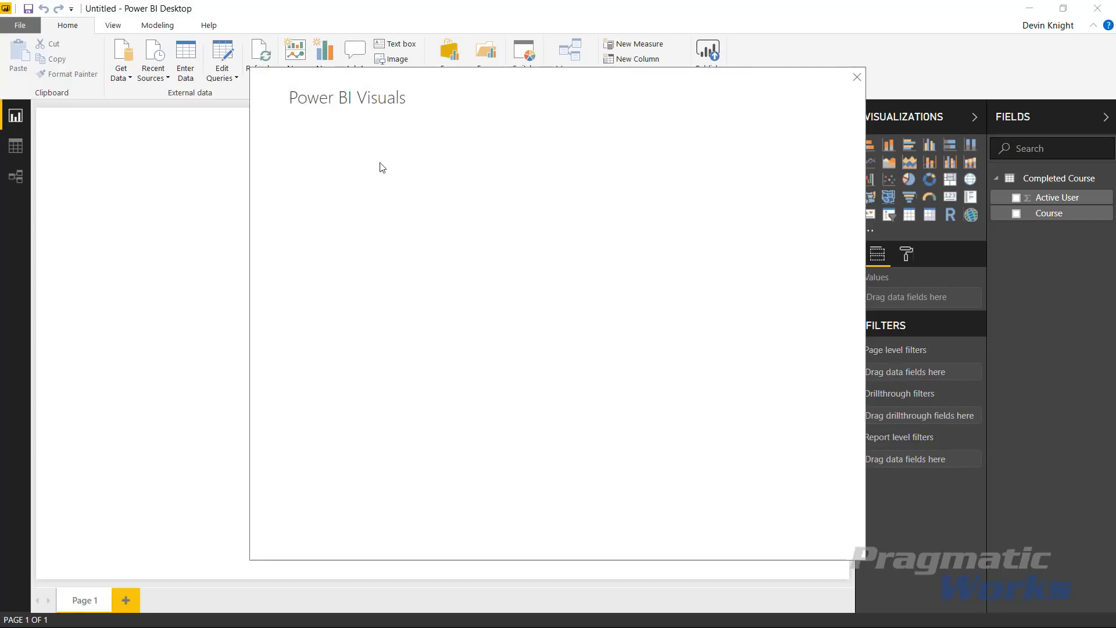
mouse_move(408, 216)
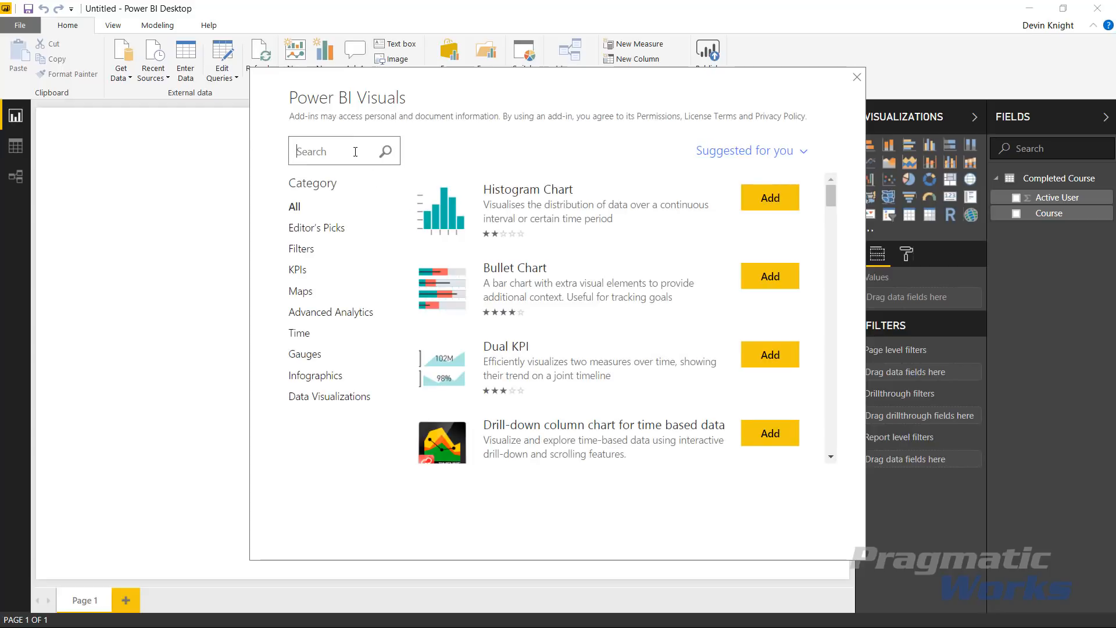
type("b")
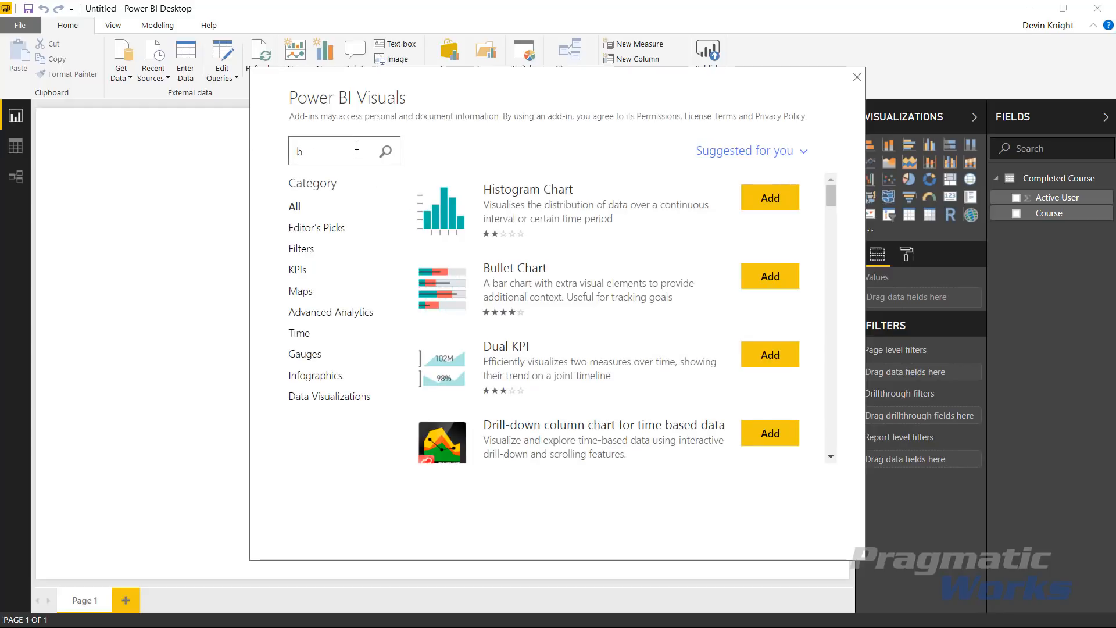
type("rick")
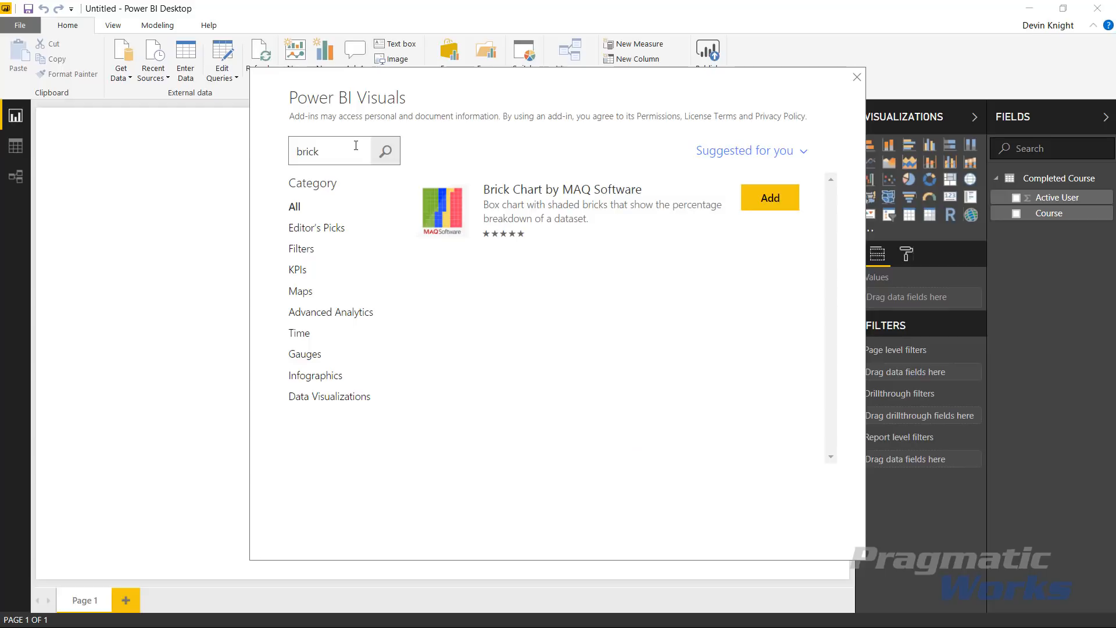
mouse_move(584, 214)
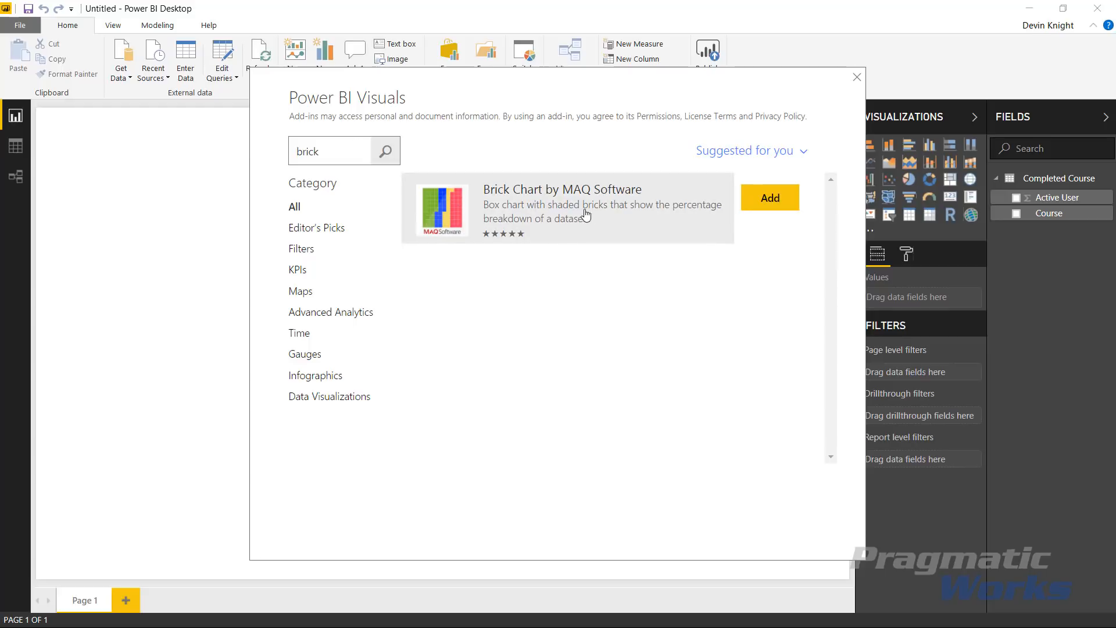
mouse_move(555, 261)
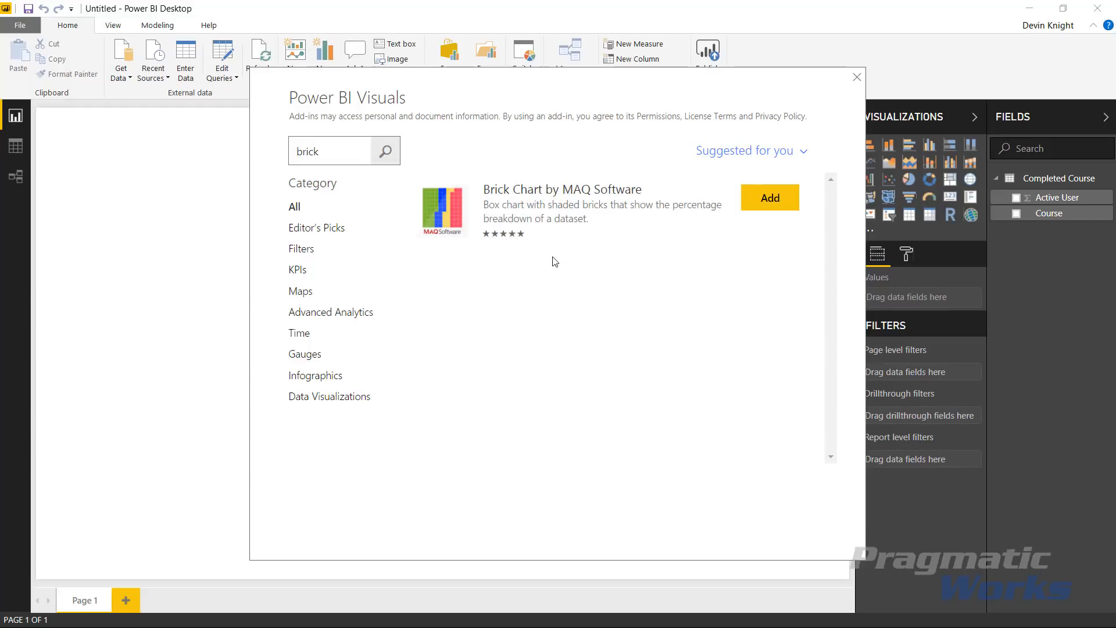
left_click(856, 77)
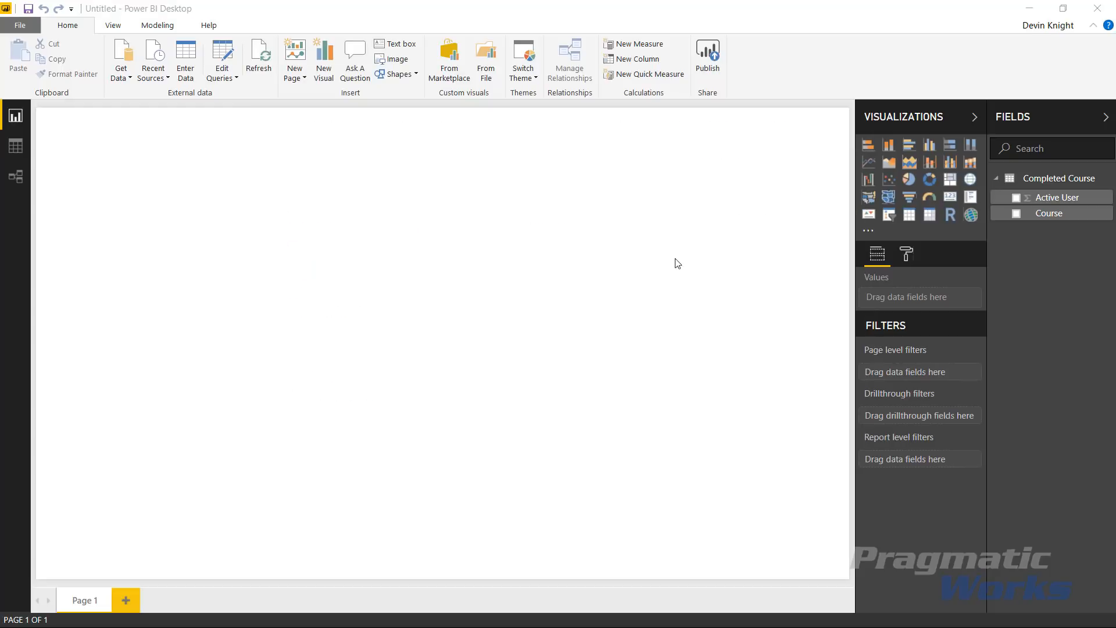
mouse_move(764, 289)
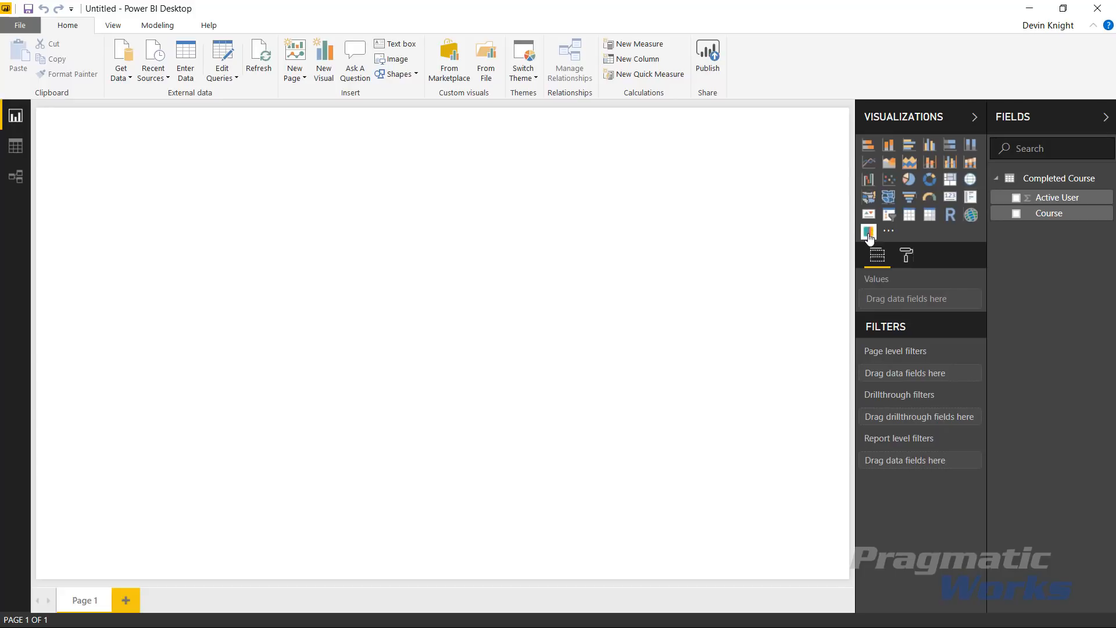
Place an empty Brick Chart and a table of Course and Active User.
left_click(868, 232)
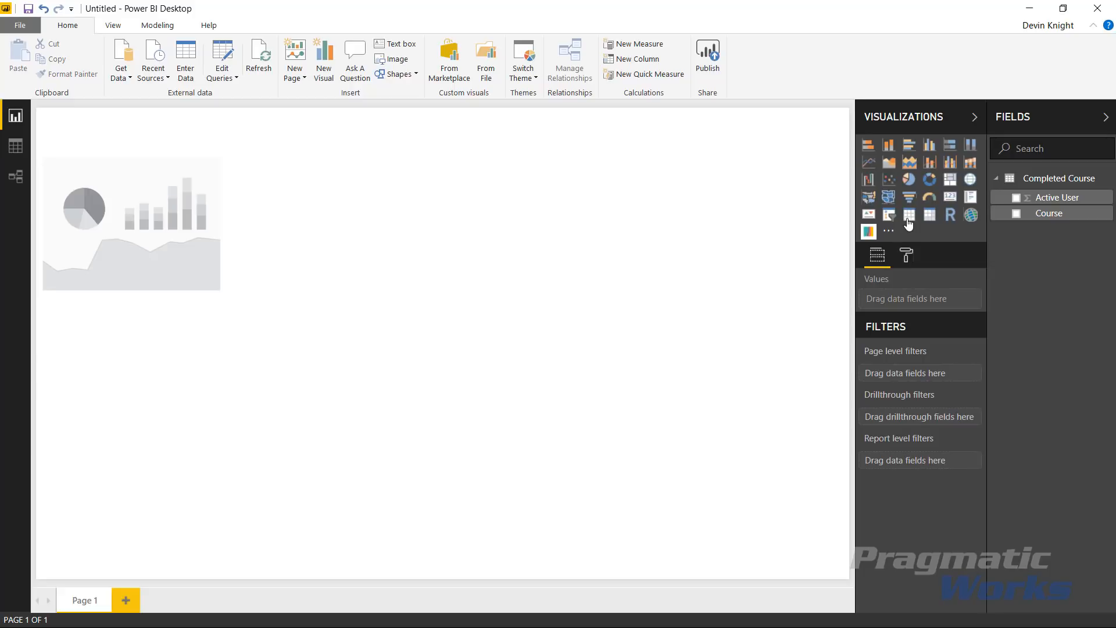
left_click(910, 215)
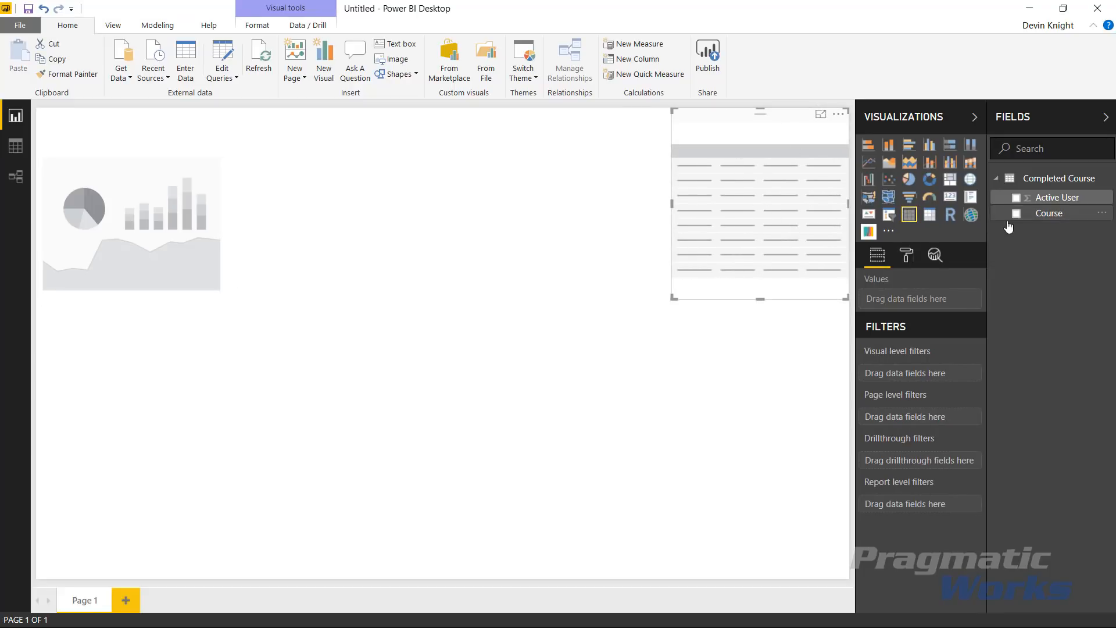
left_click(1016, 212)
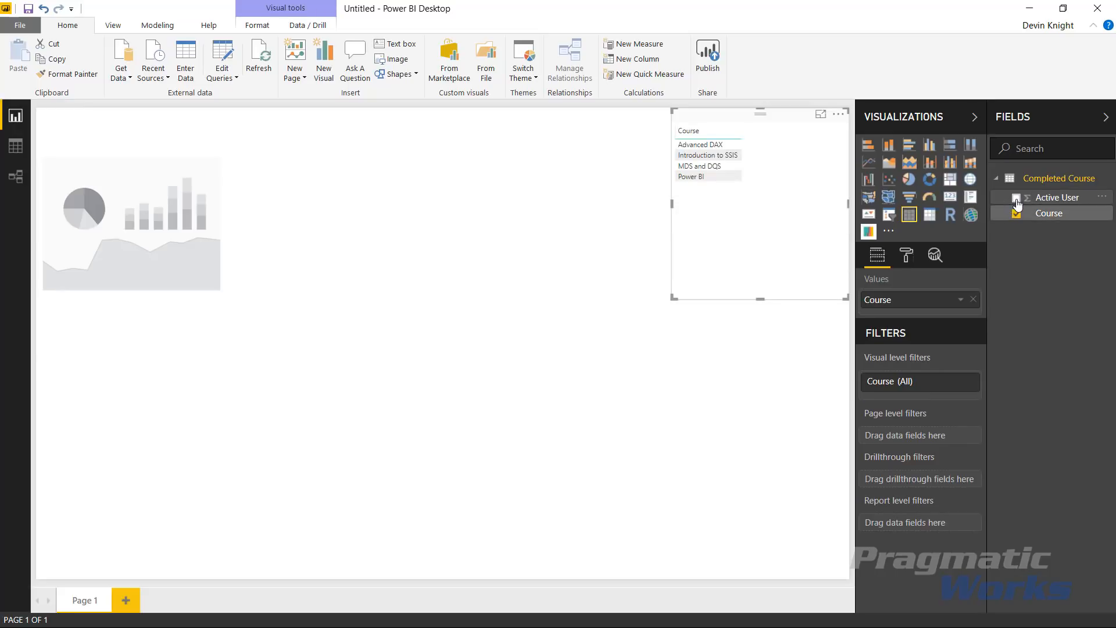
left_click(1018, 197)
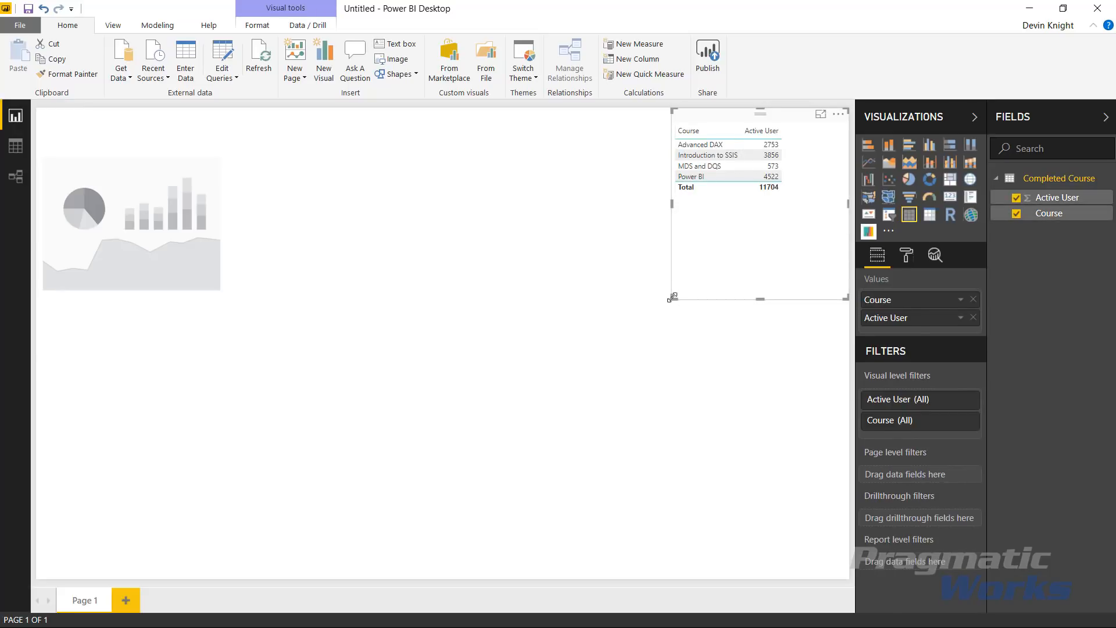
Raise the table's grid text size to 13.
left_click(906, 254)
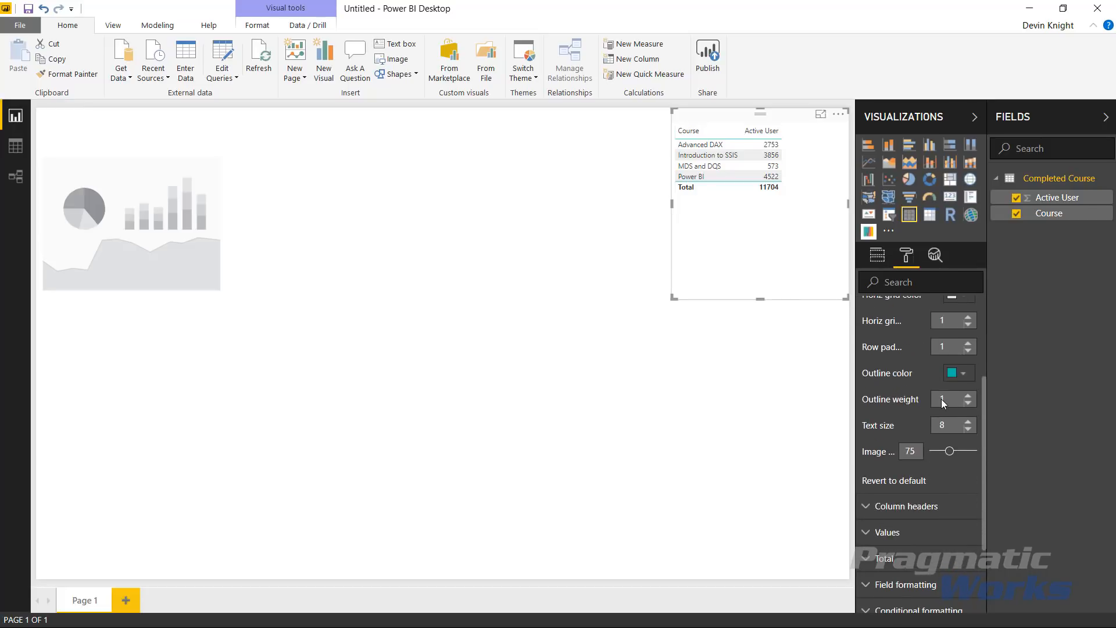
mouse_move(973, 425)
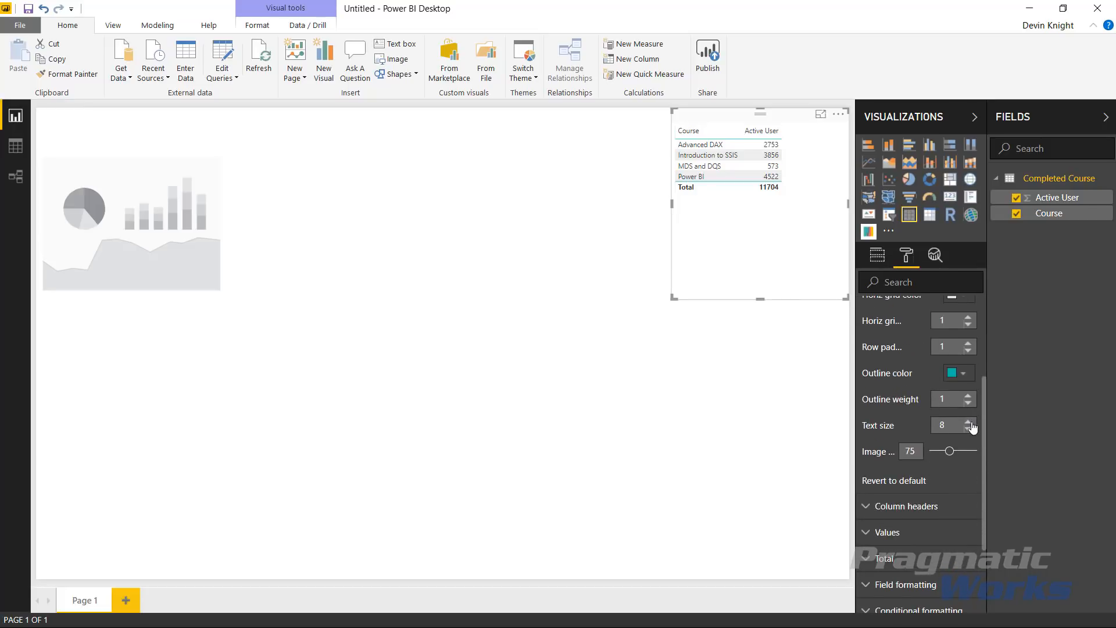
left_click(968, 421)
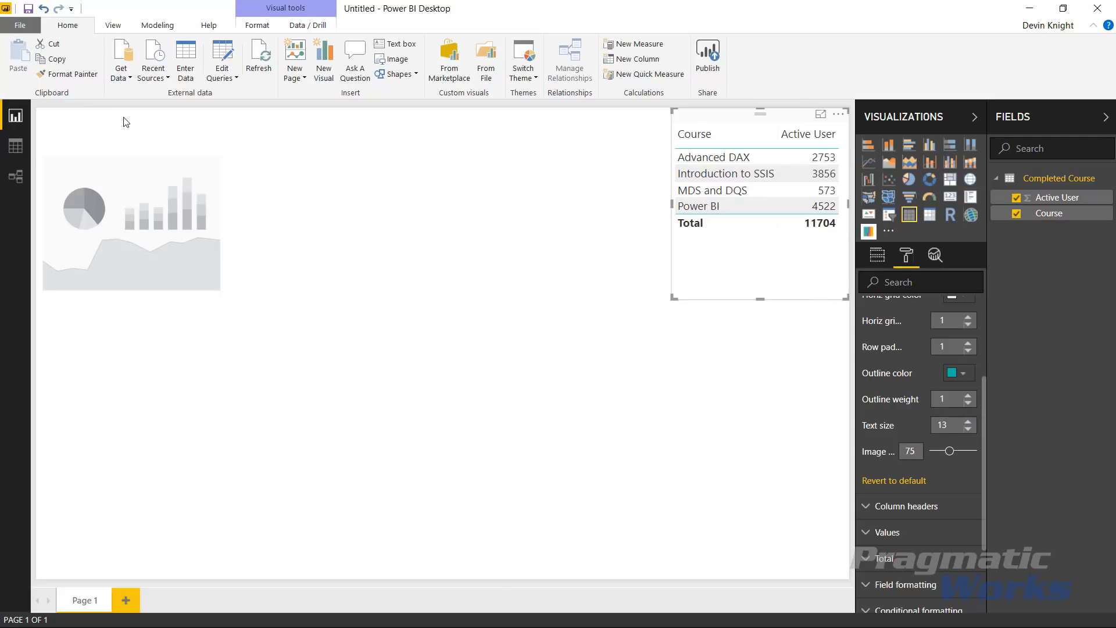
left_click(132, 213)
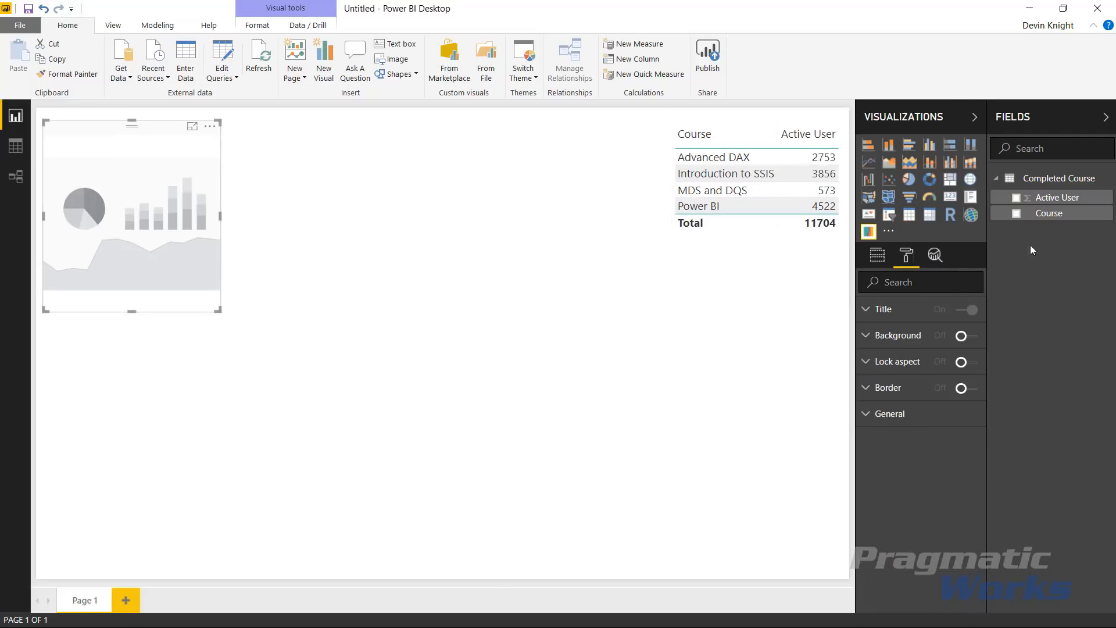
Set the brick chart's Category to Course and Value to Active User.
left_click(878, 256)
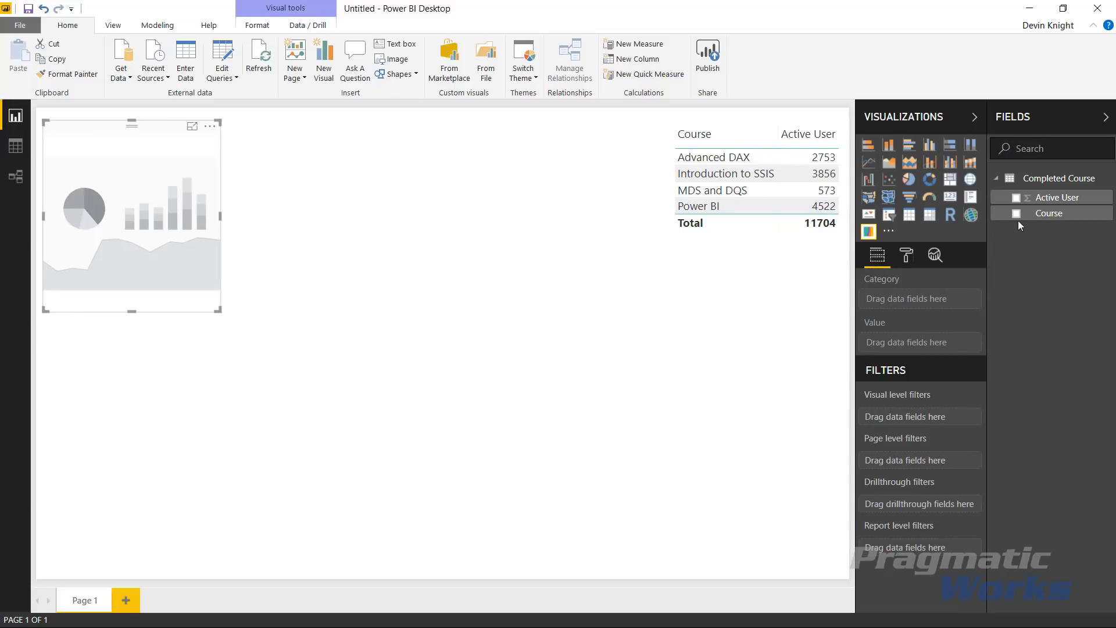
left_click(1018, 212)
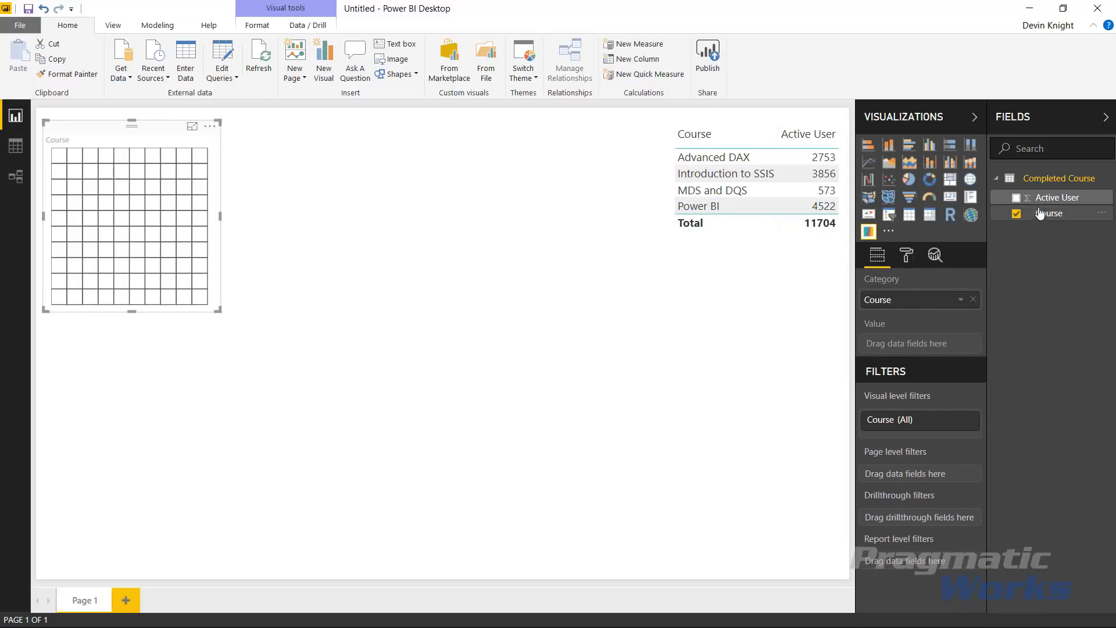
left_click(1017, 212)
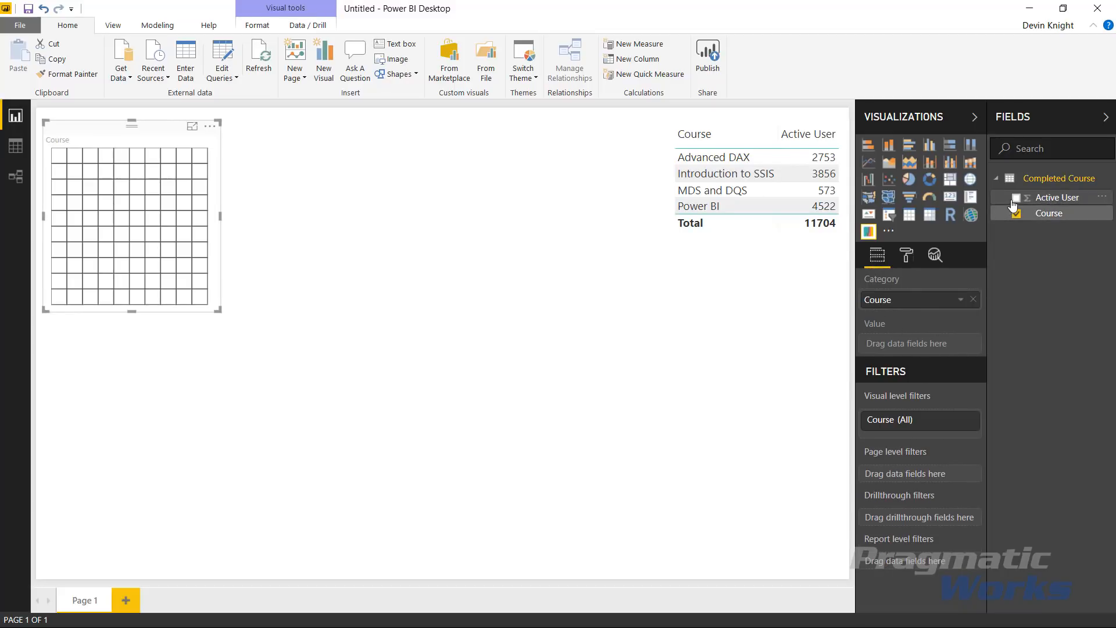
left_click(1016, 197)
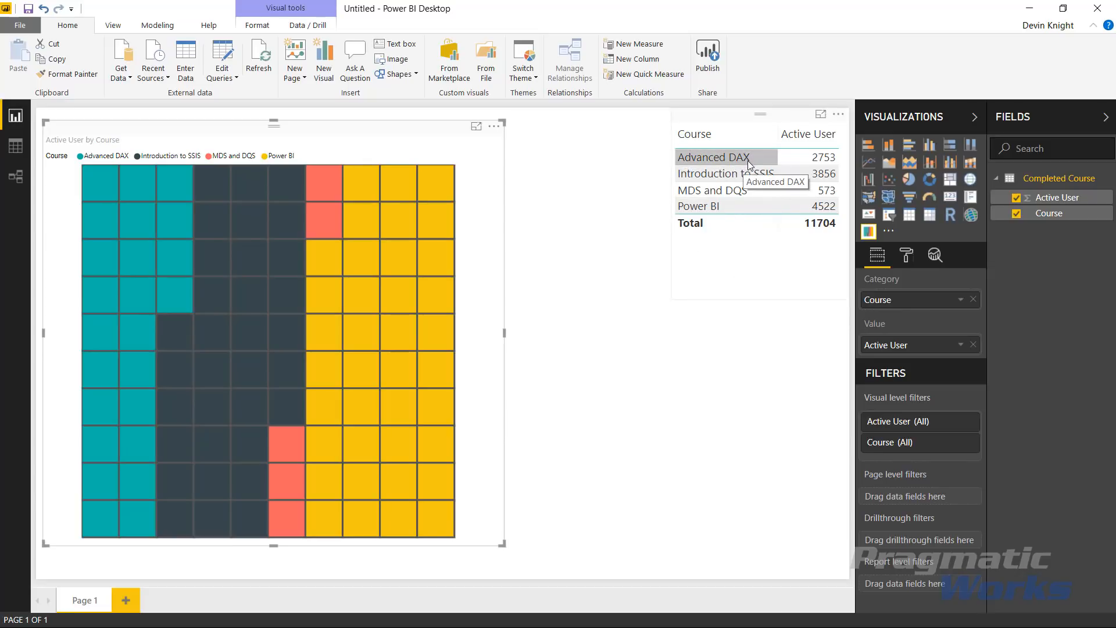
Test cross-filtering with Advanced DAX, Introduction to SSIS, Power BI, MDS and DQS, then clear.
left_click(713, 157)
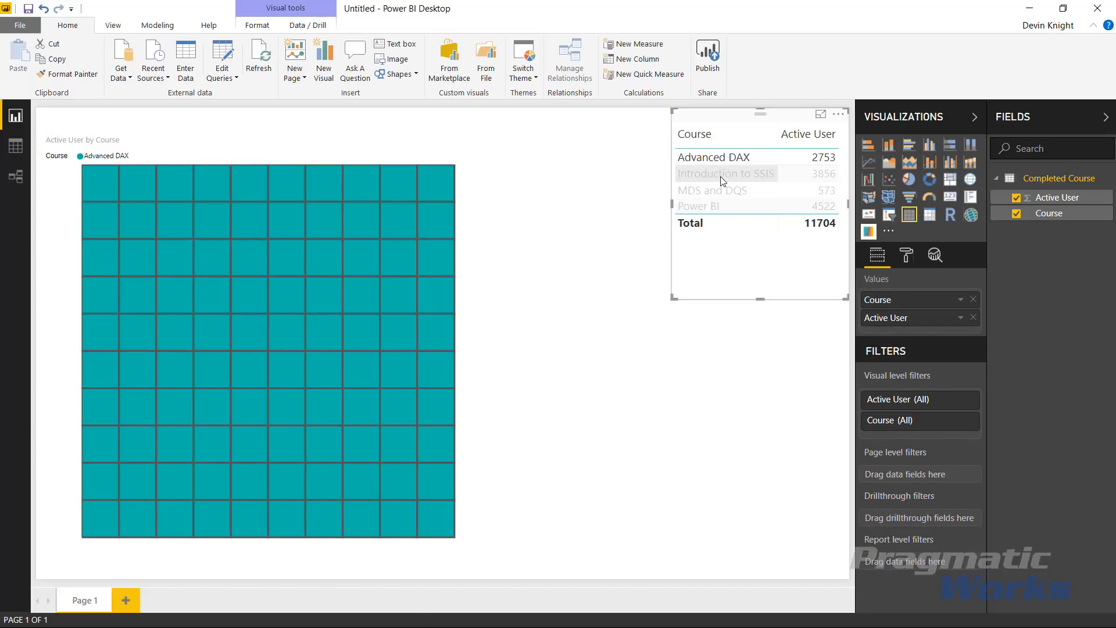
left_click(726, 174)
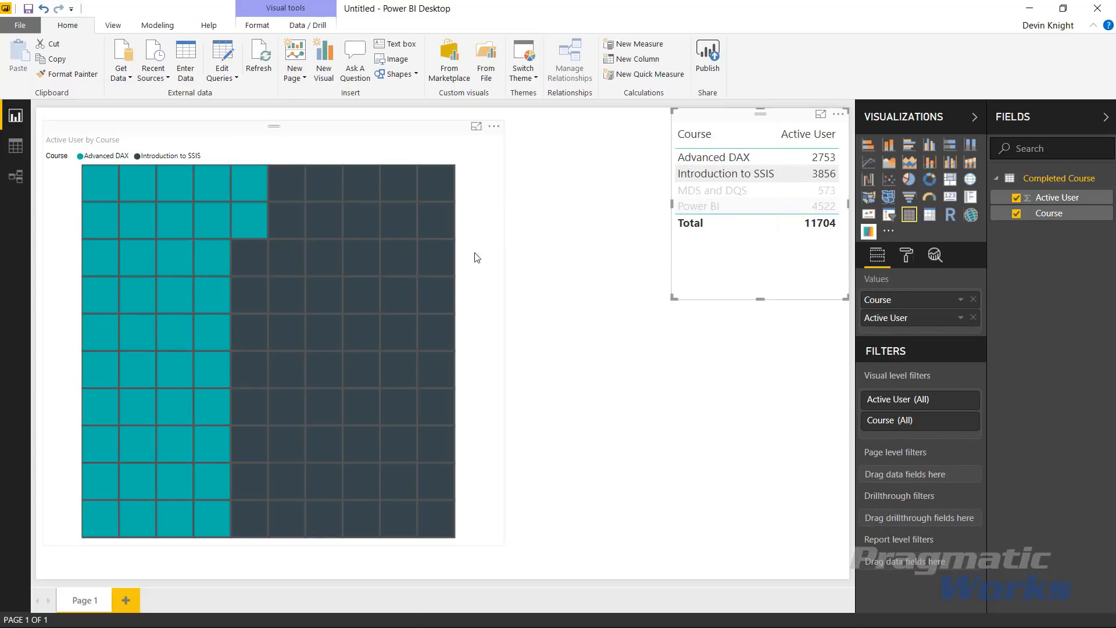
mouse_move(345, 196)
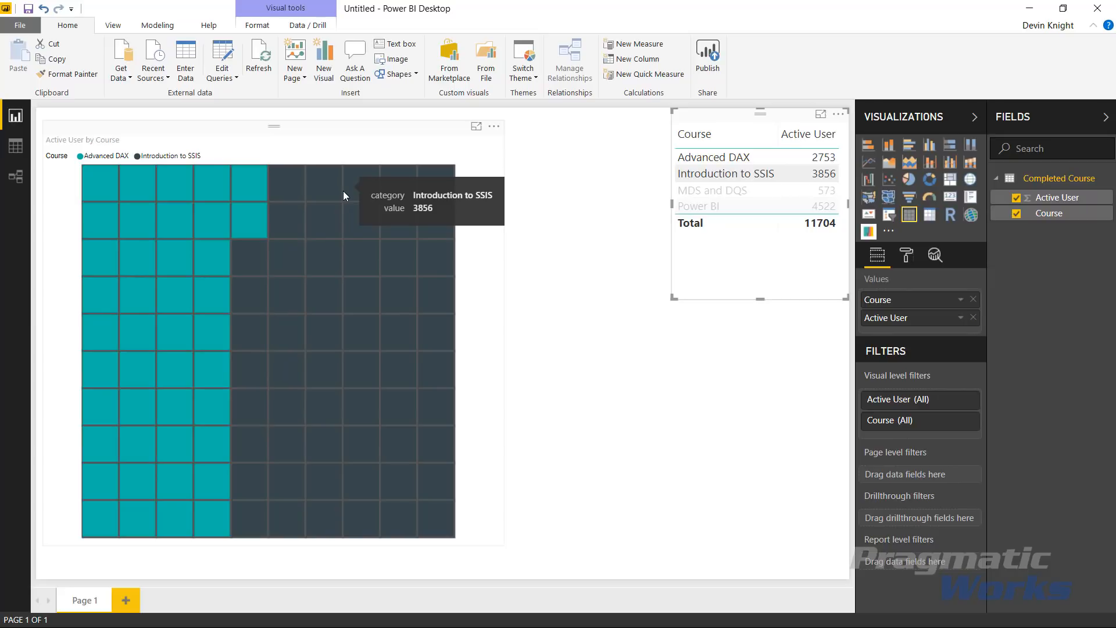
mouse_move(705, 190)
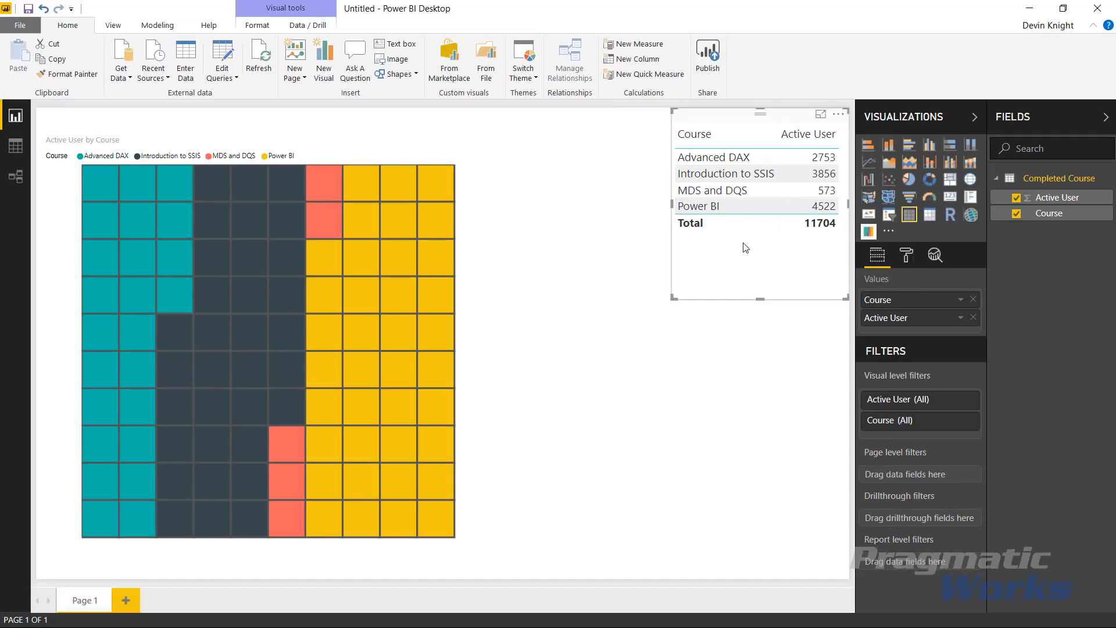
mouse_move(119, 207)
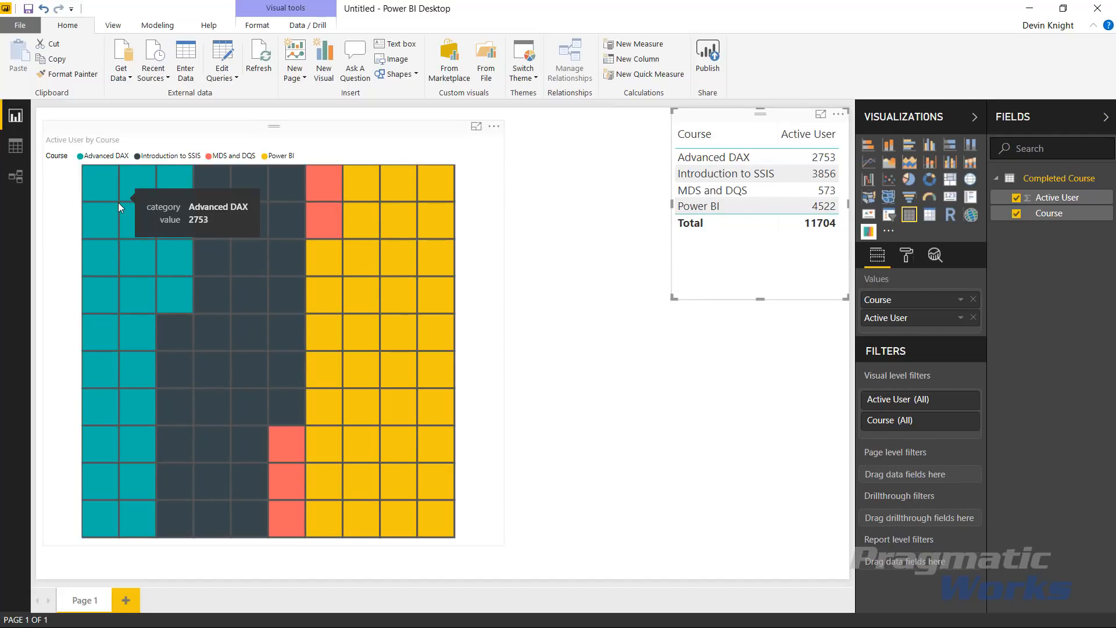
left_click(156, 239)
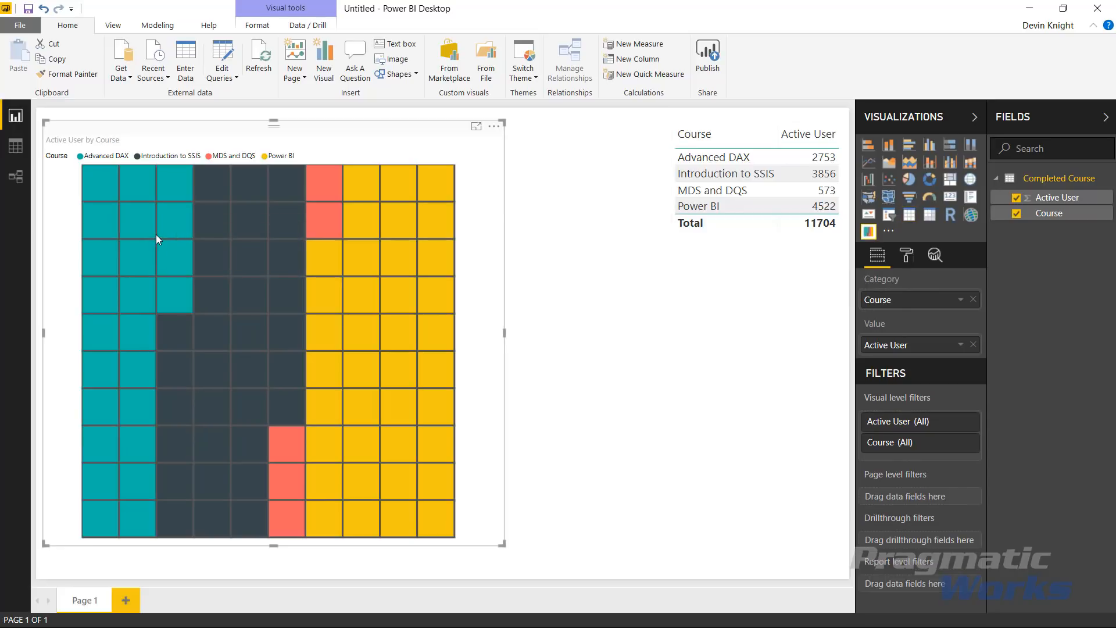
mouse_move(419, 237)
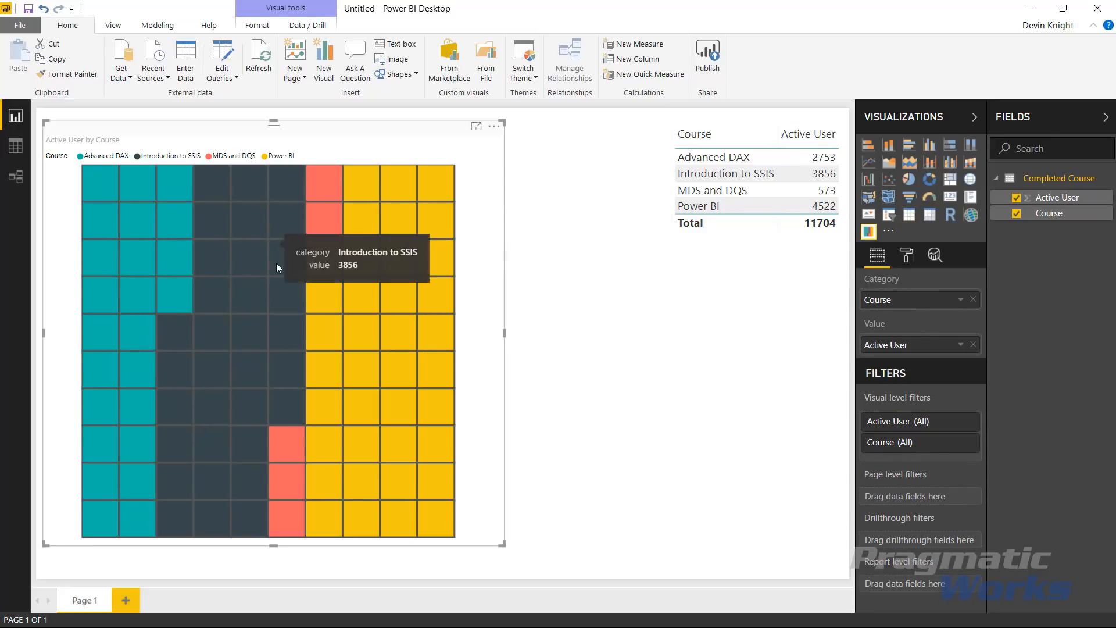
mouse_move(600, 205)
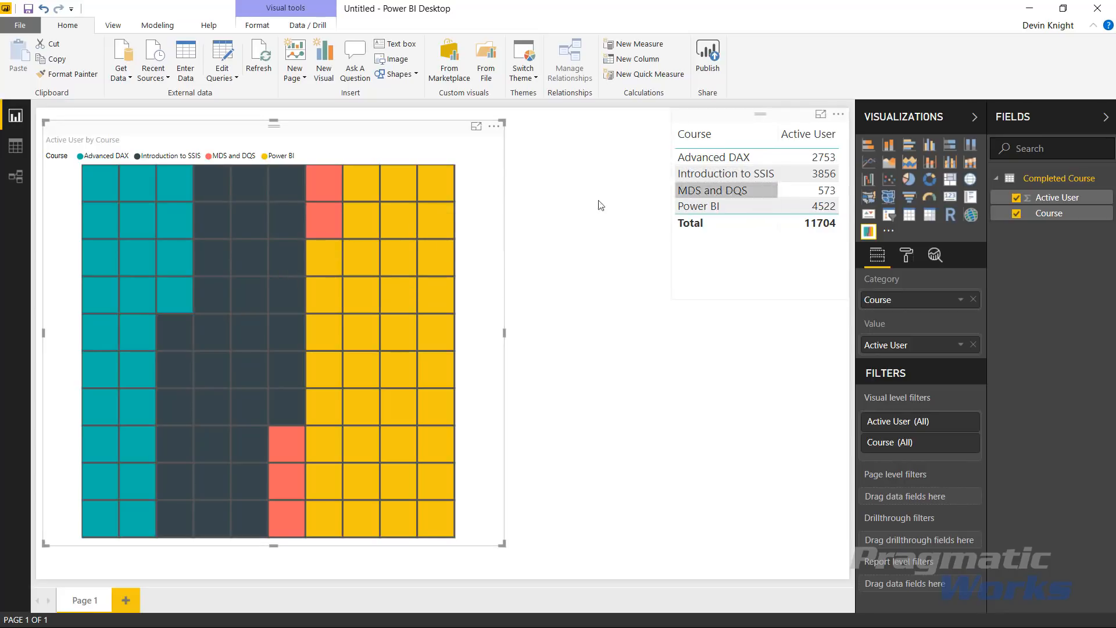
mouse_move(686, 229)
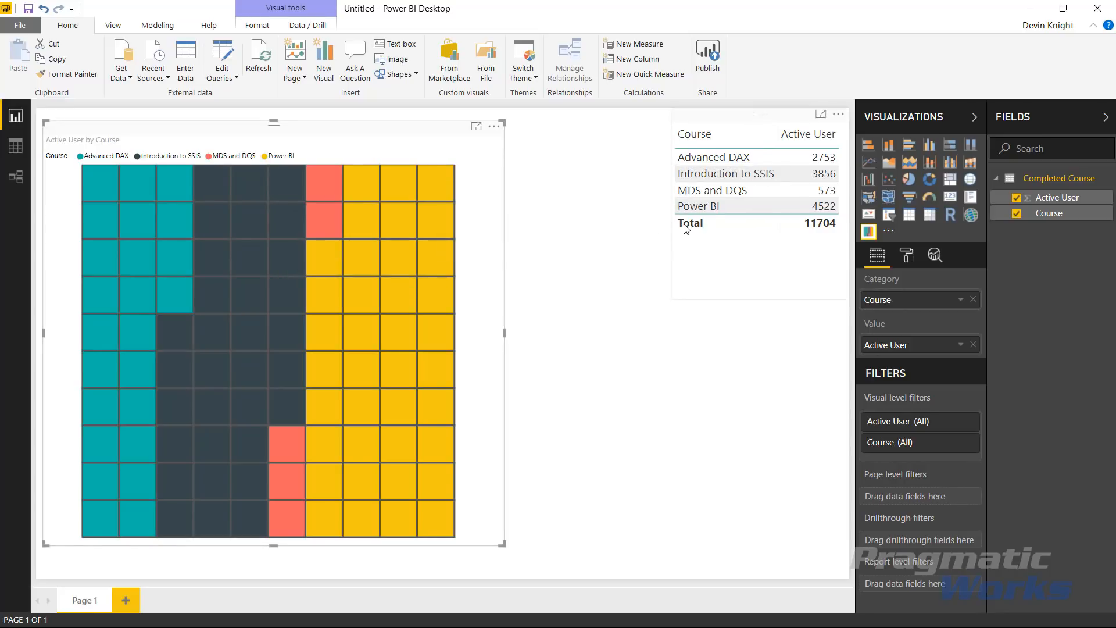
mouse_move(799, 196)
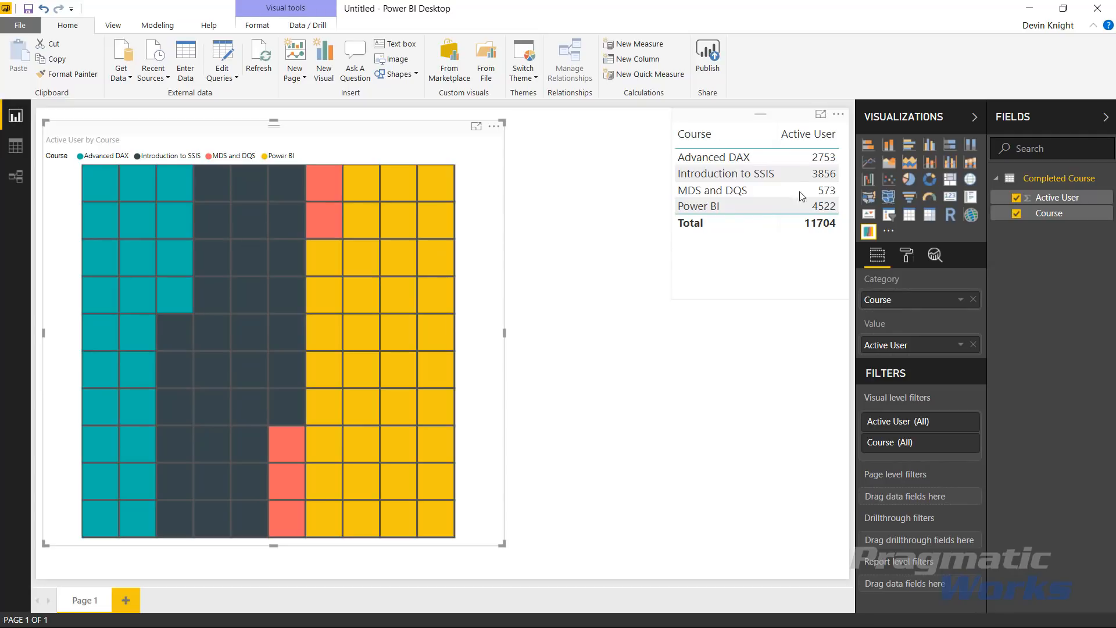
mouse_move(322, 258)
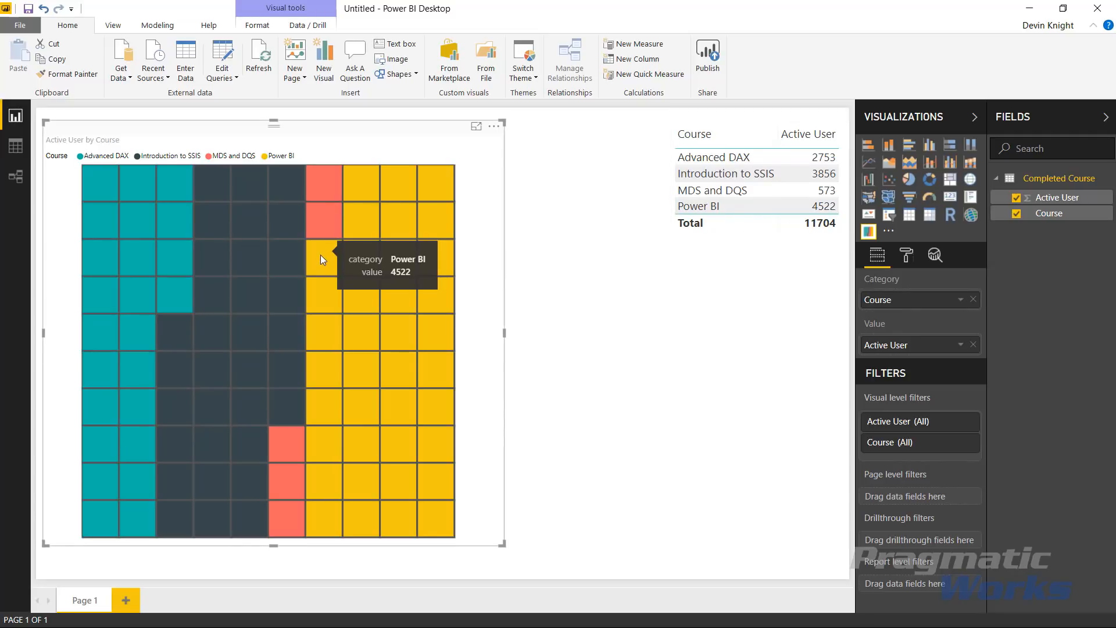
left_click(698, 206)
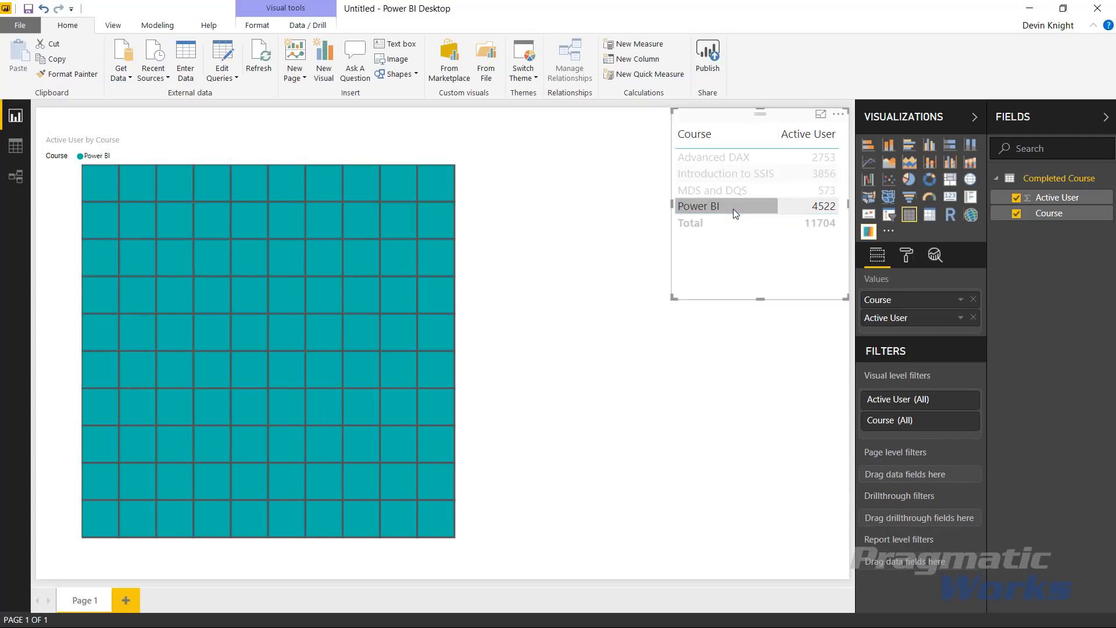
left_click(712, 190)
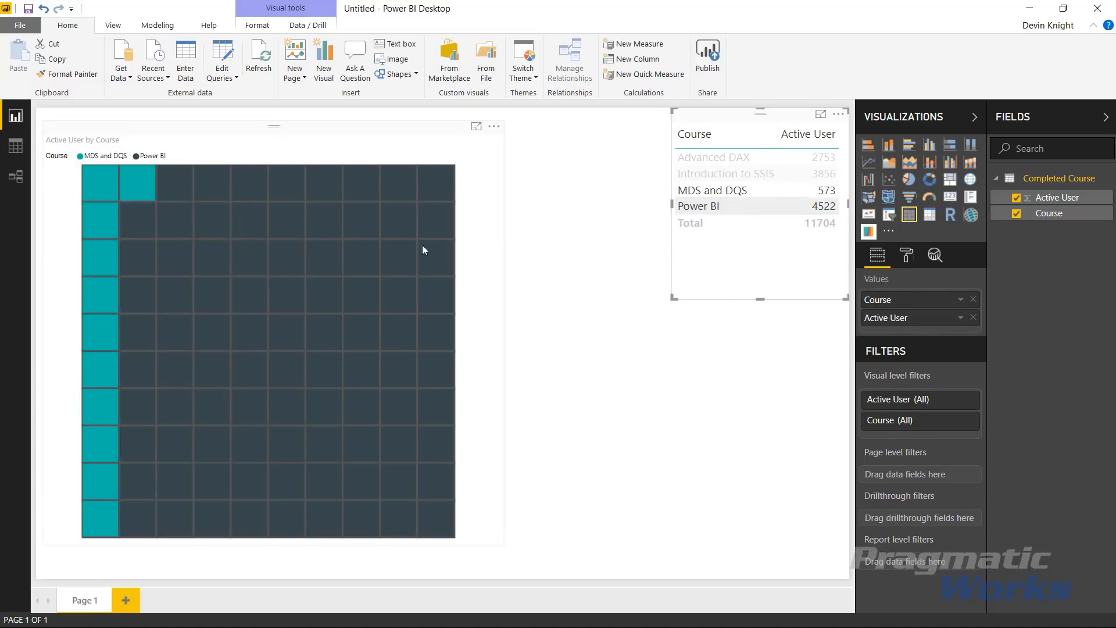
left_click(697, 206)
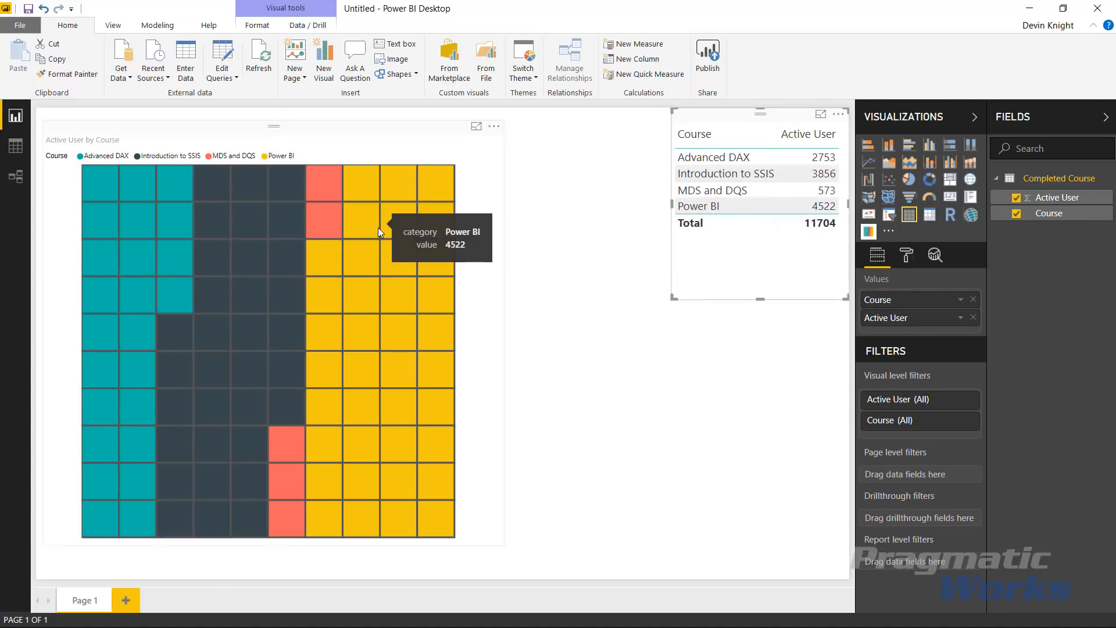
mouse_move(509, 257)
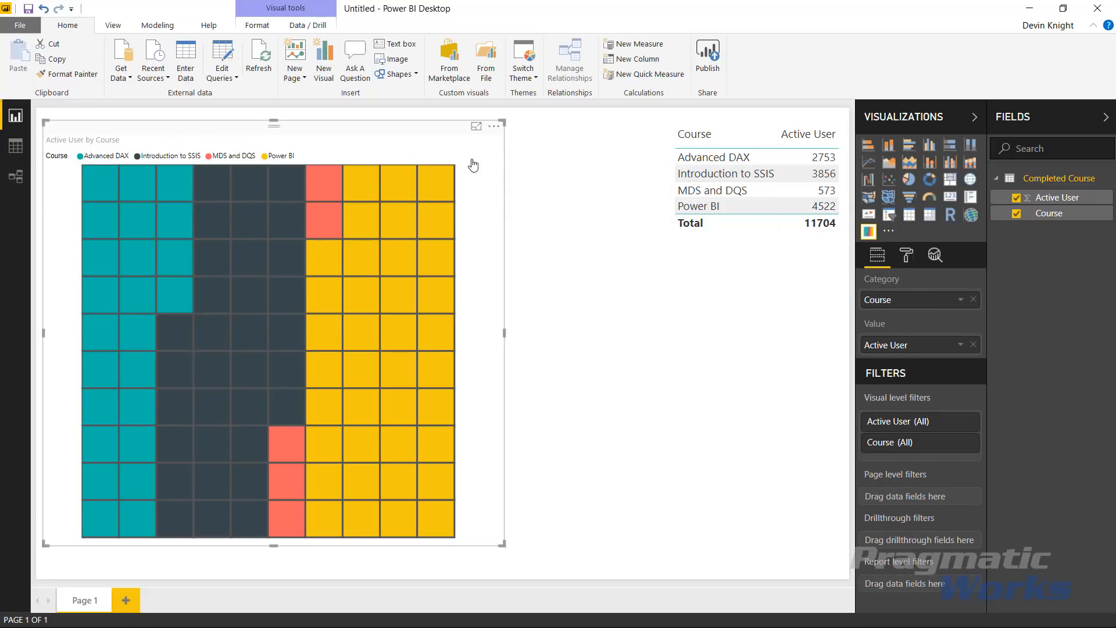
mouse_move(907, 255)
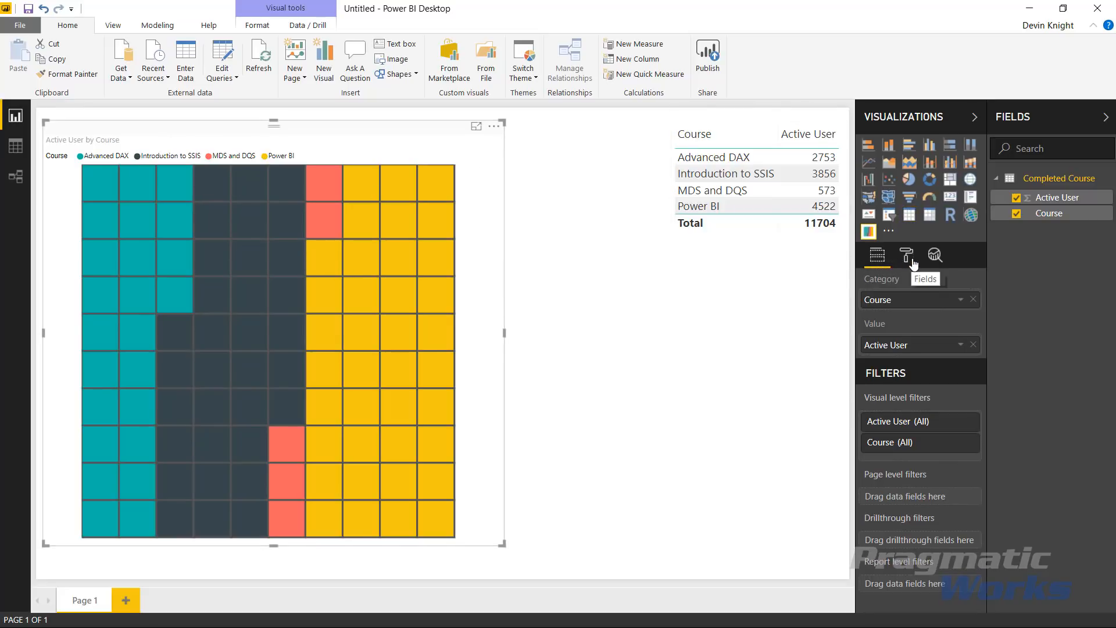
Position the brick chart legend on the left, text size 14, legend title off.
left_click(906, 255)
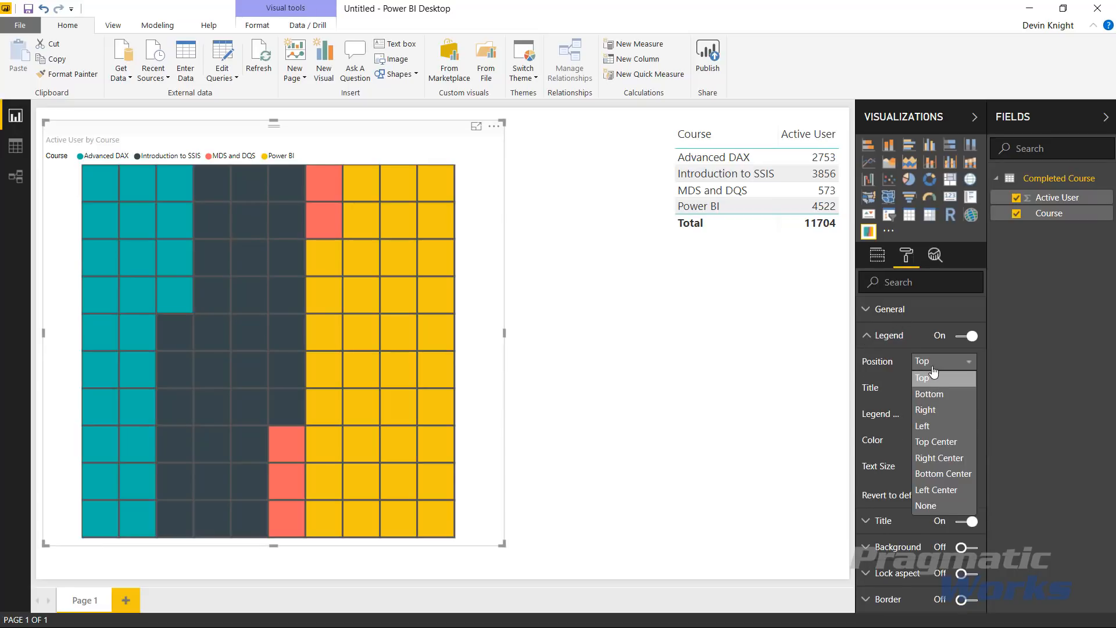
mouse_move(934, 409)
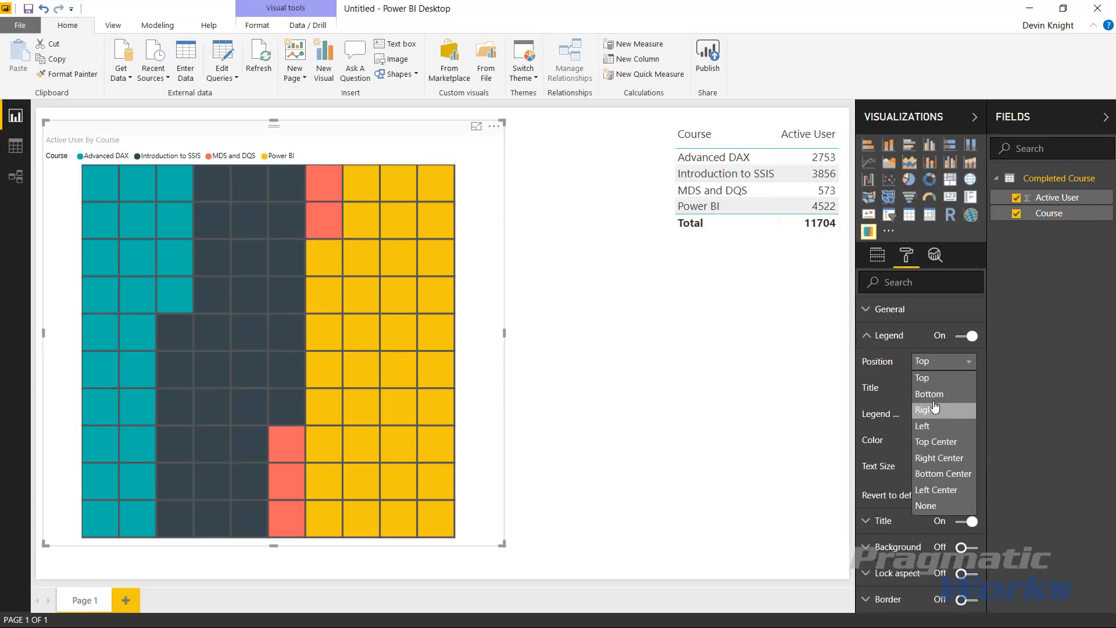
mouse_move(935, 457)
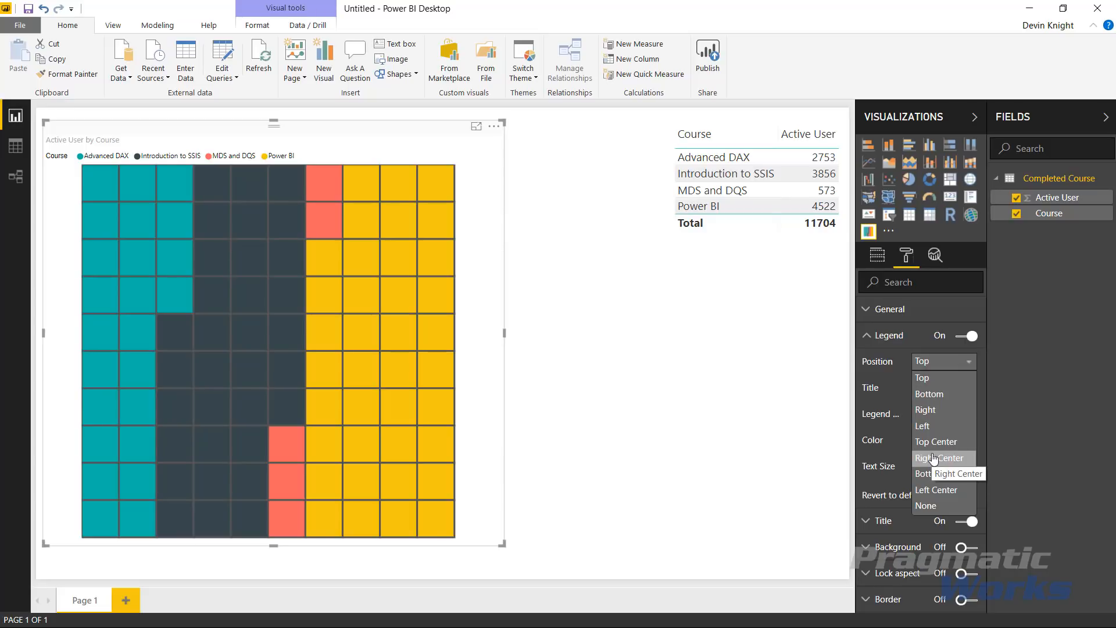
mouse_move(943, 394)
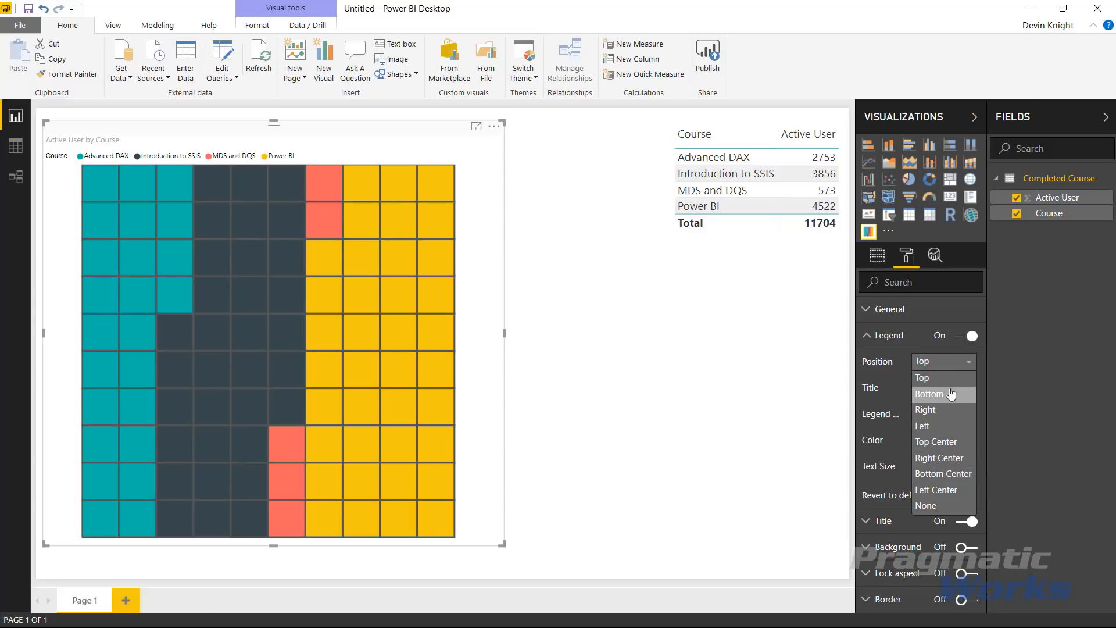
left_click(923, 426)
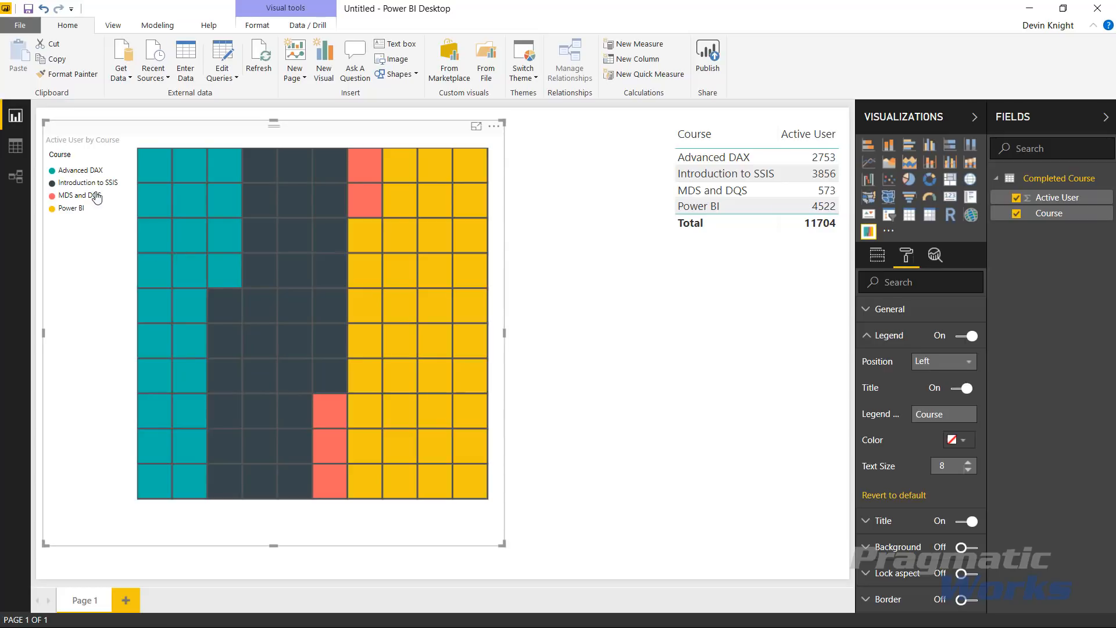
left_click(968, 462)
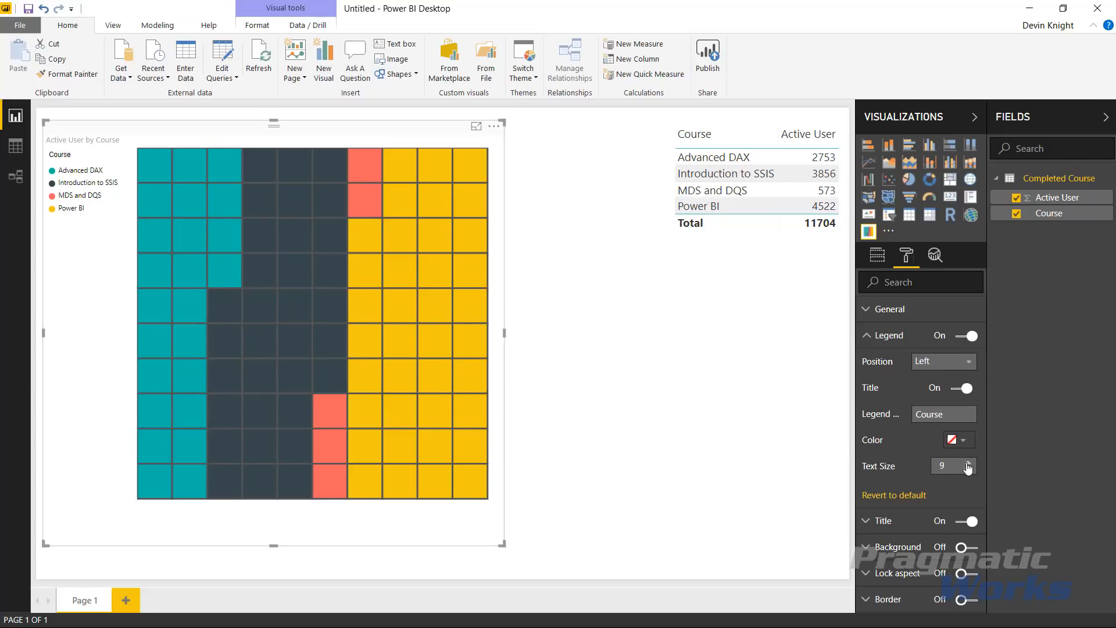
left_click(967, 463)
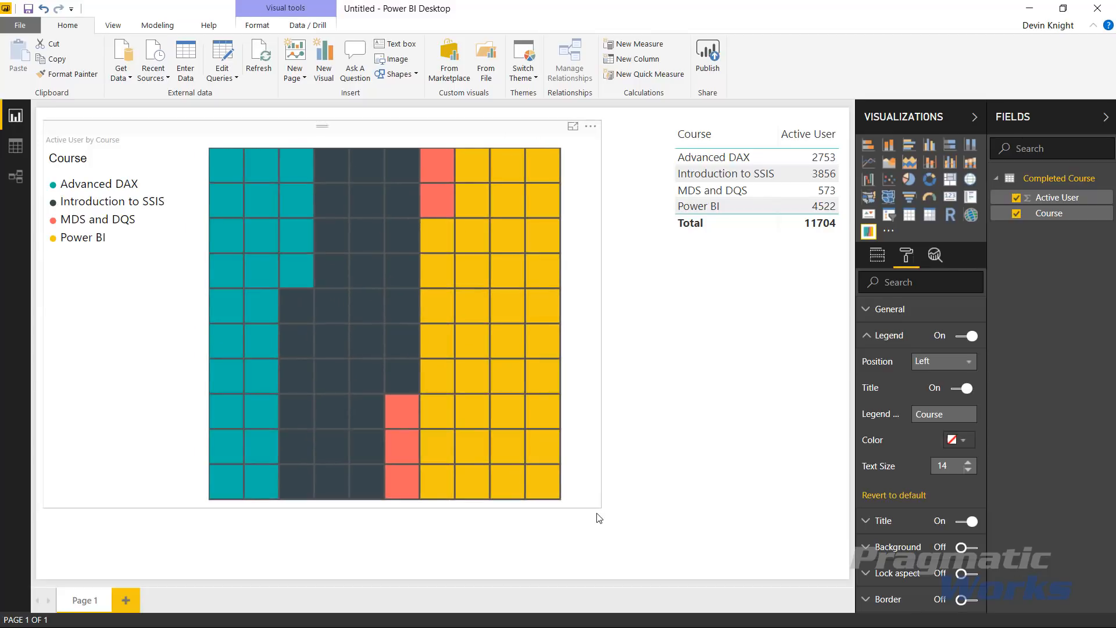
left_click(385, 321)
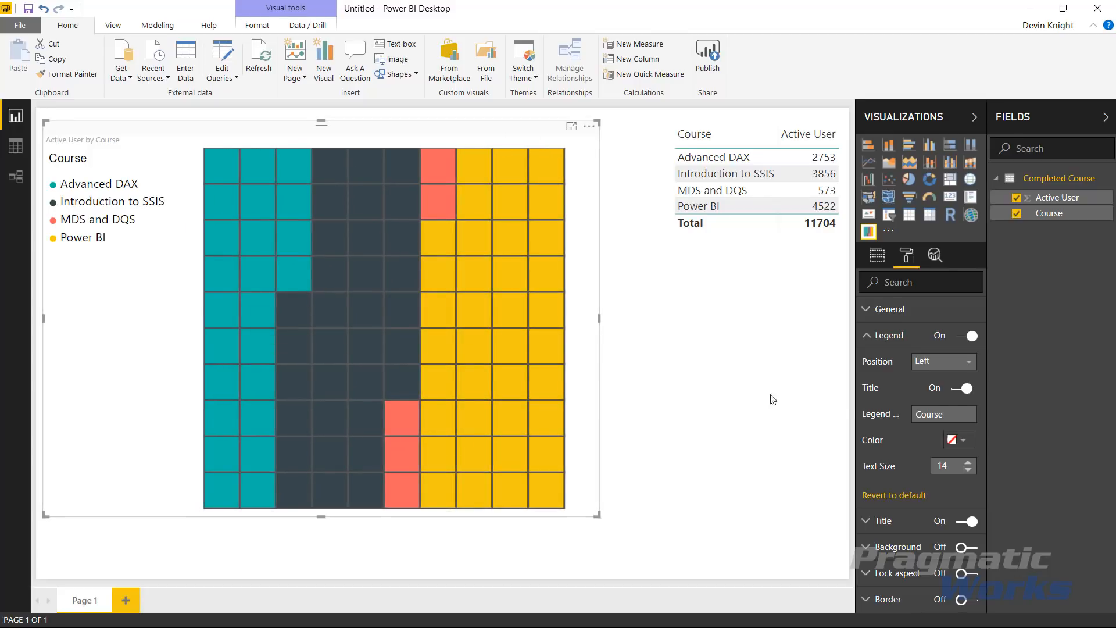
left_click(961, 387)
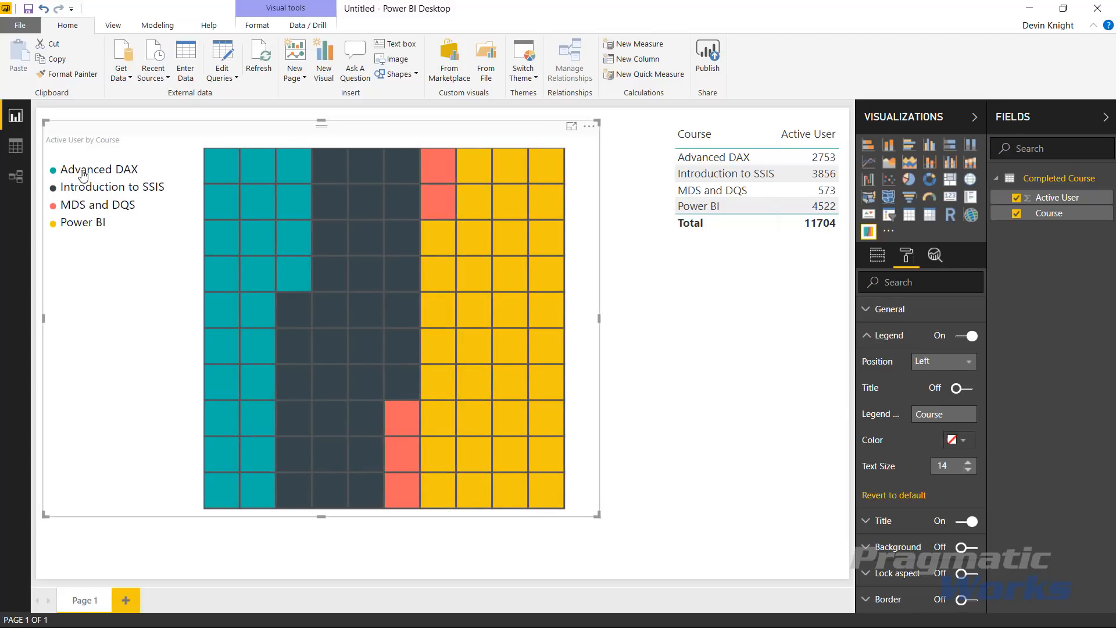
left_click(888, 334)
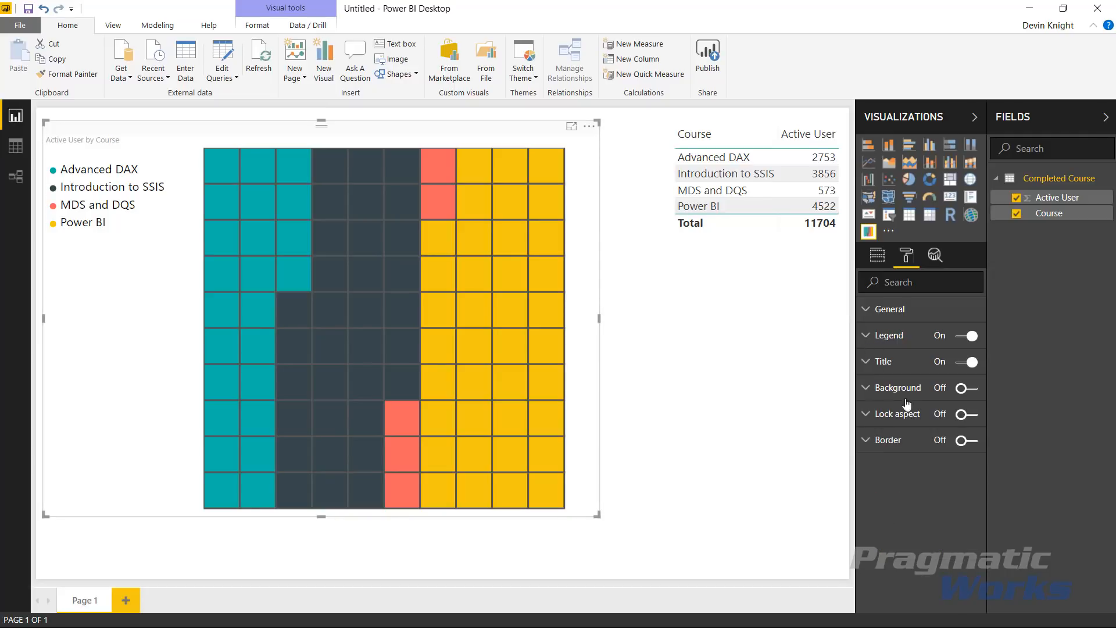
Turn the chart title off, turn the legend title back on, and rename it 'Courses'.
left_click(965, 361)
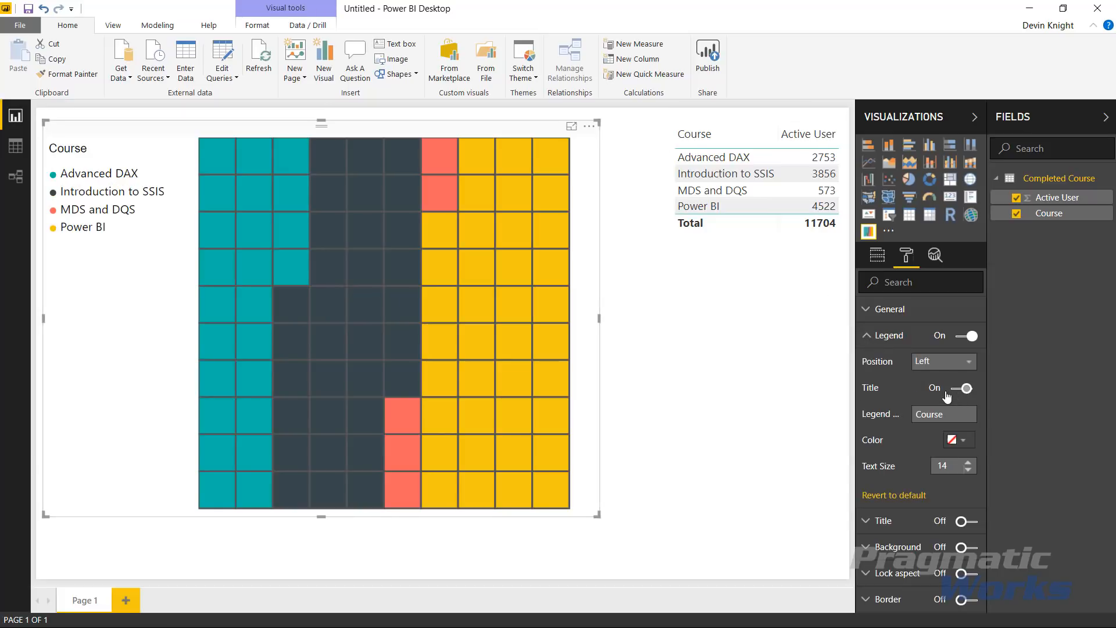
left_click(960, 388)
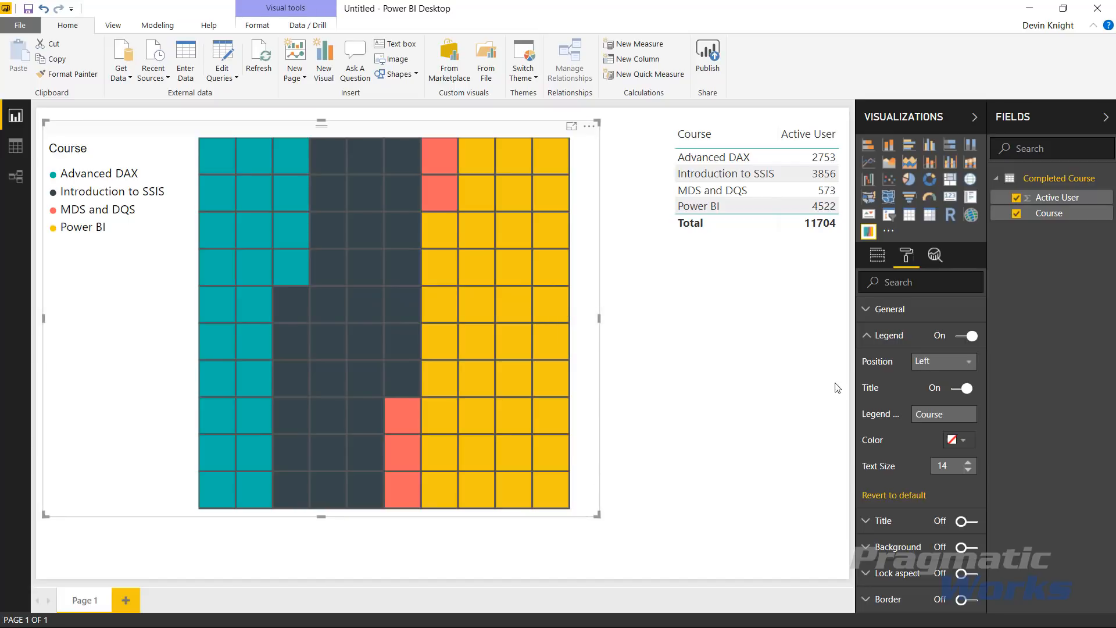
left_click(943, 413)
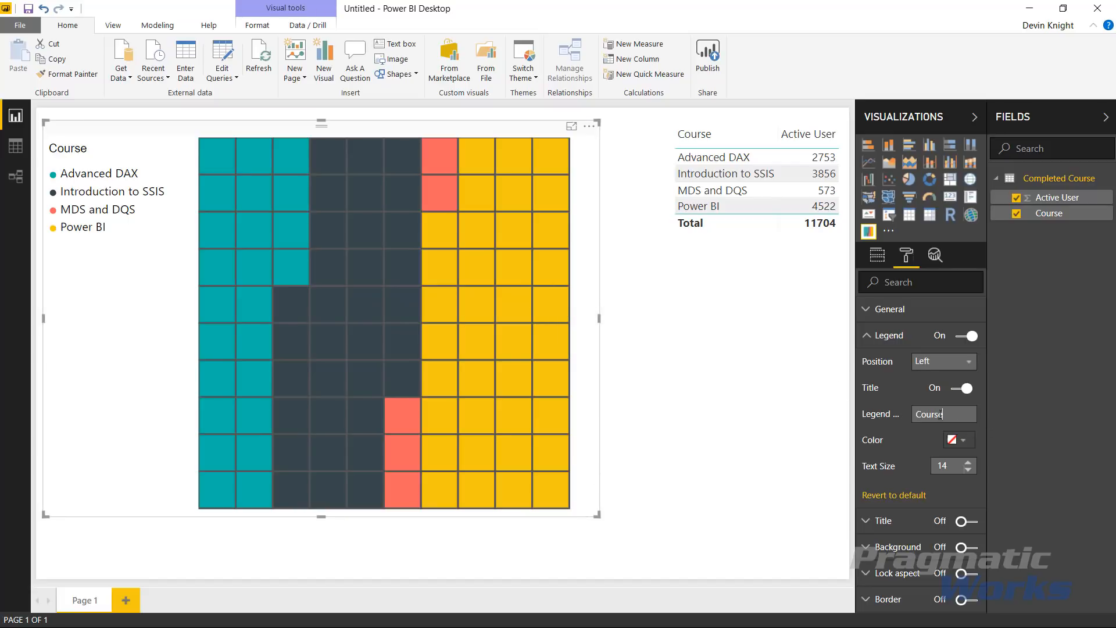
mouse_move(67, 160)
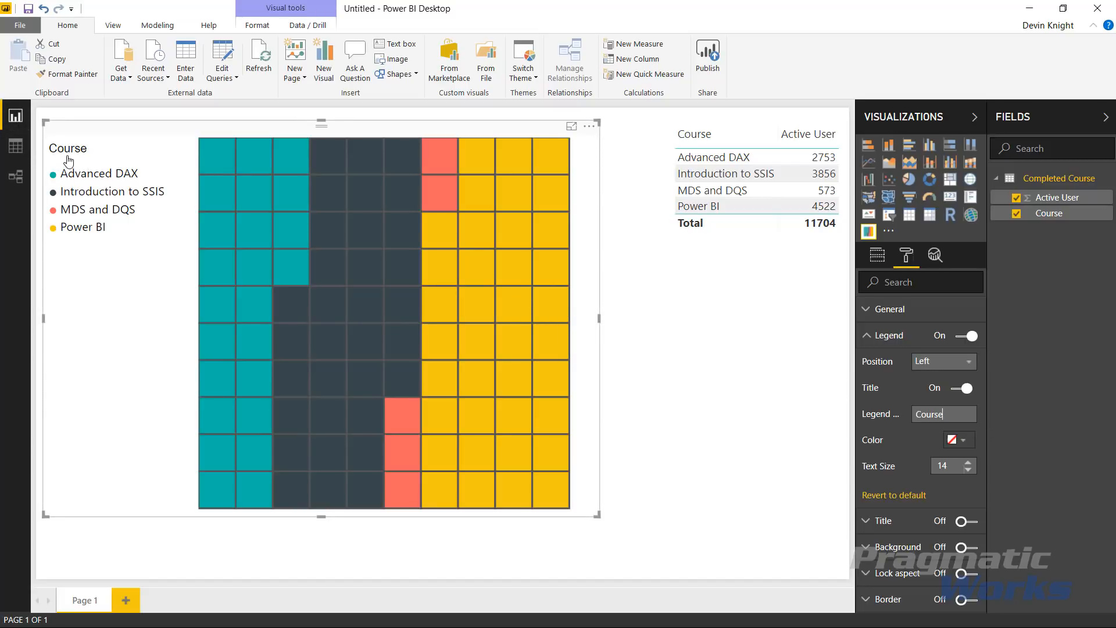
mouse_move(952, 414)
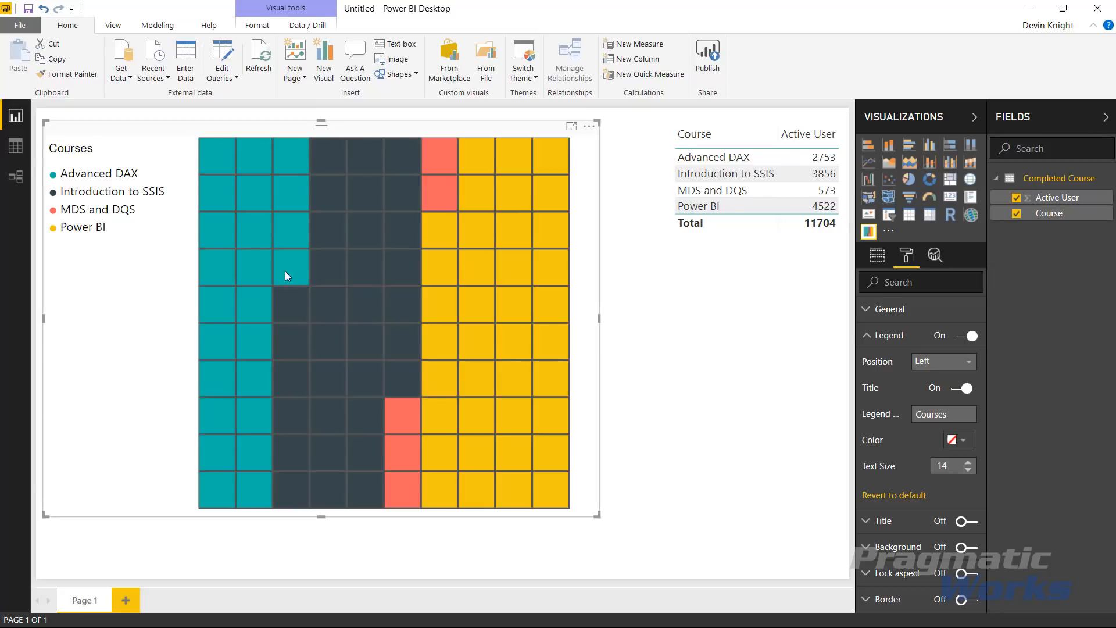
mouse_move(676, 327)
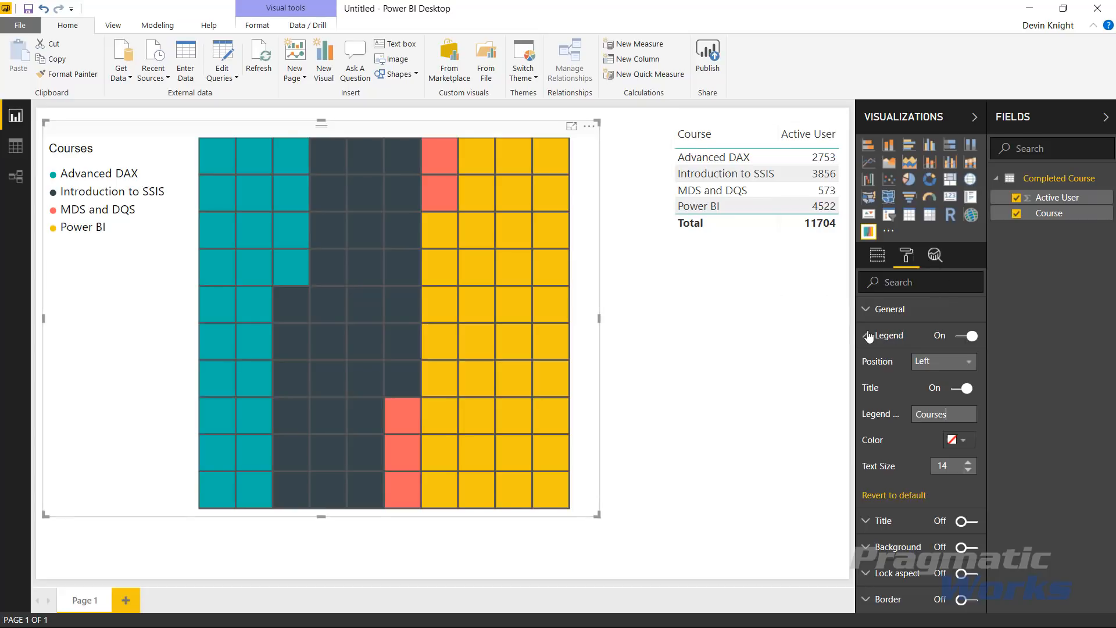
Review the chart's General X/Y position, width and height, folding the Legend and General cards closed.
left_click(889, 335)
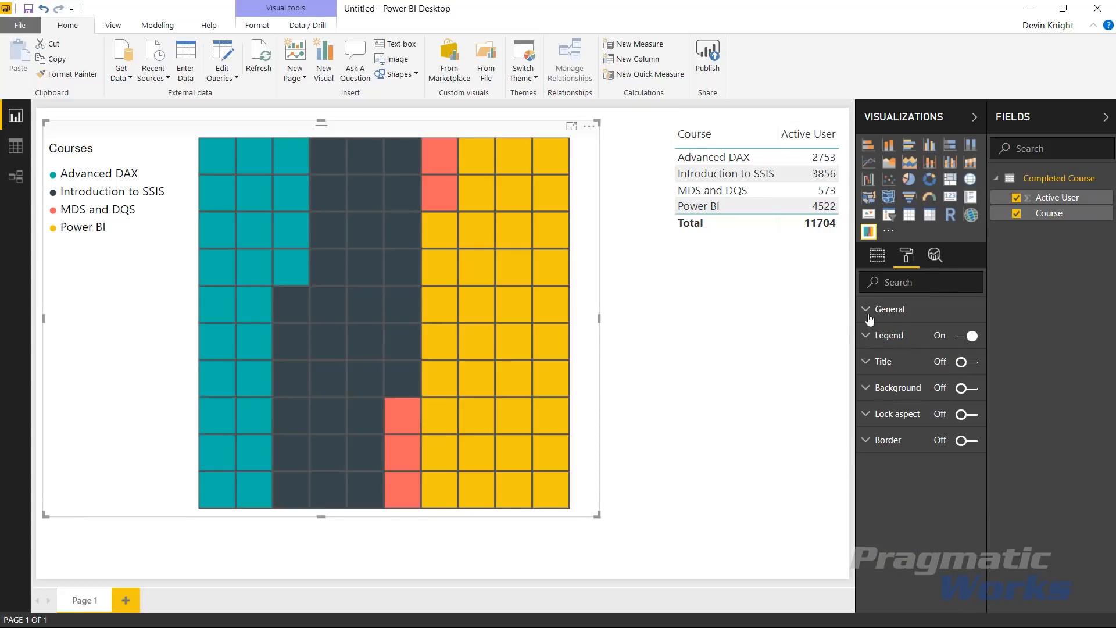
left_click(888, 308)
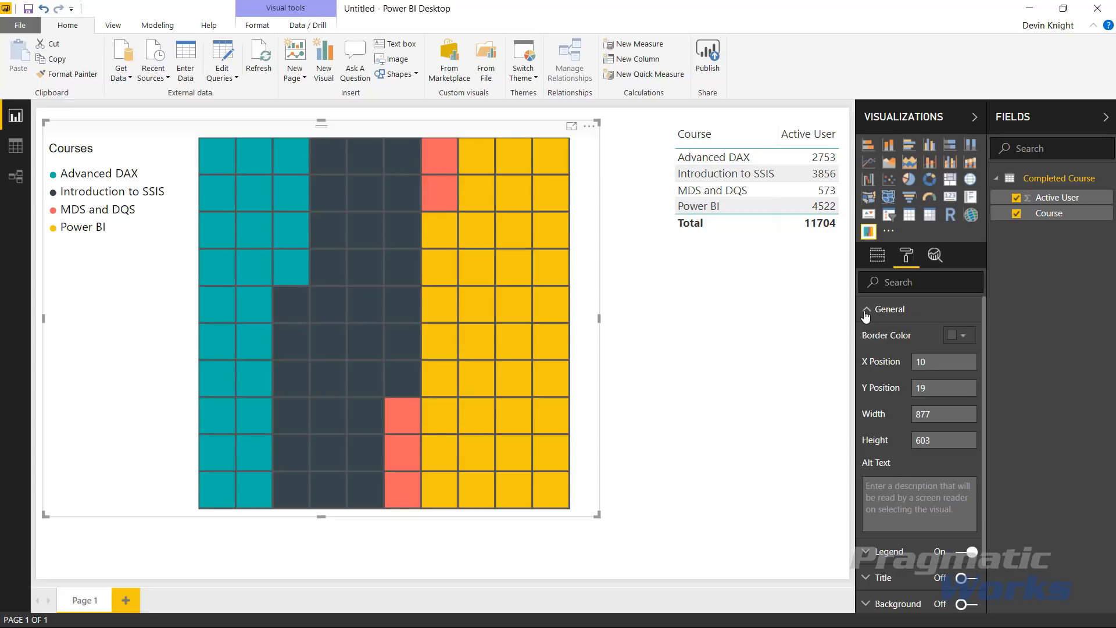
mouse_move(888, 348)
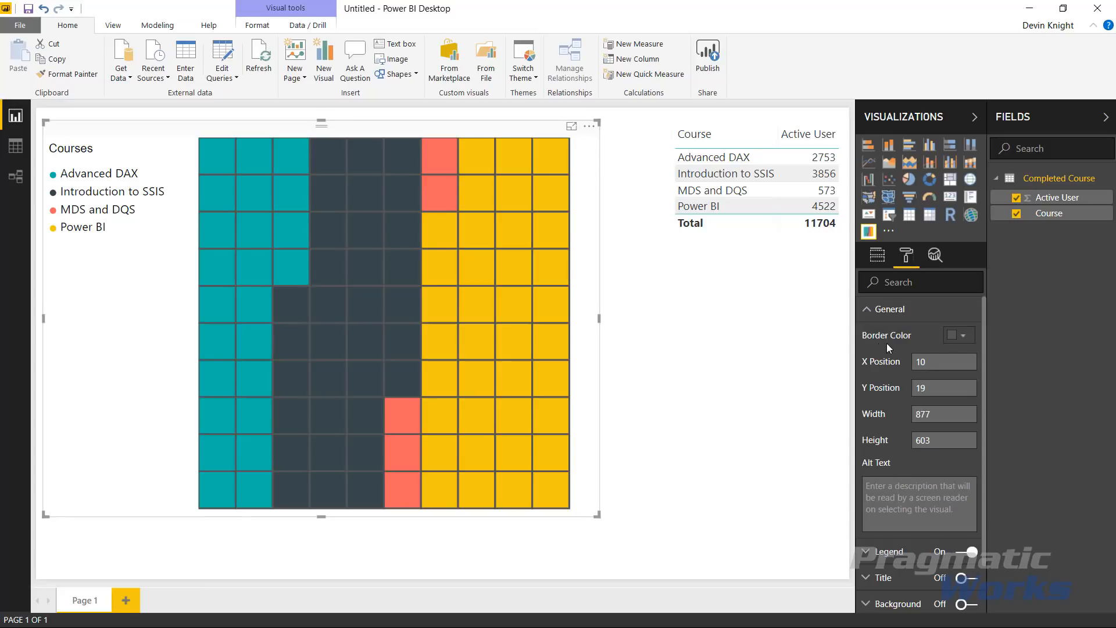
left_click(891, 309)
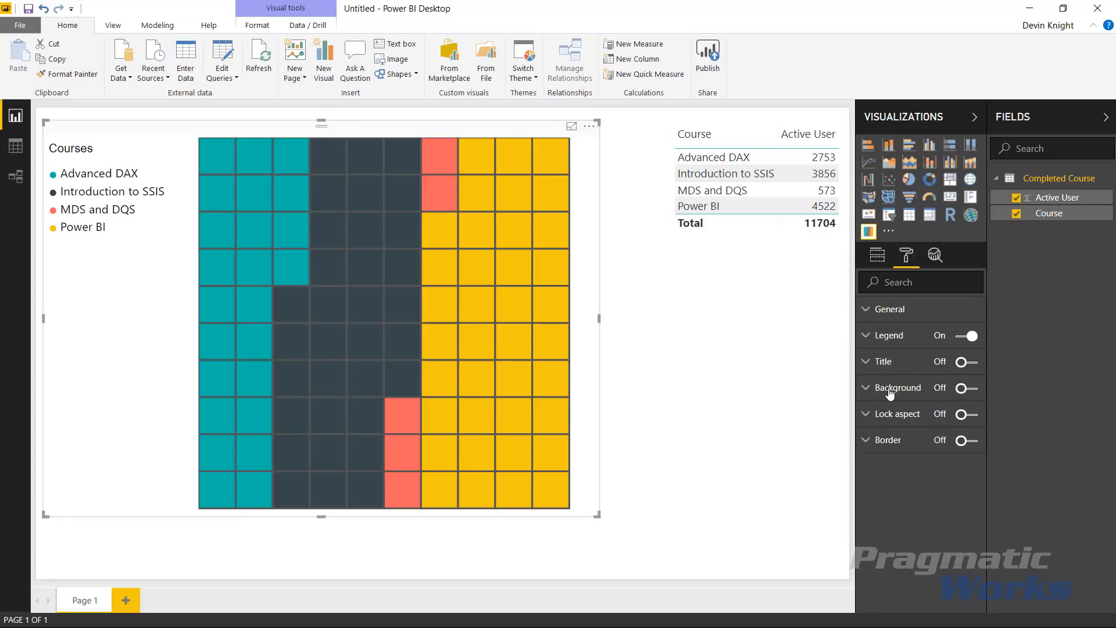
mouse_move(886, 441)
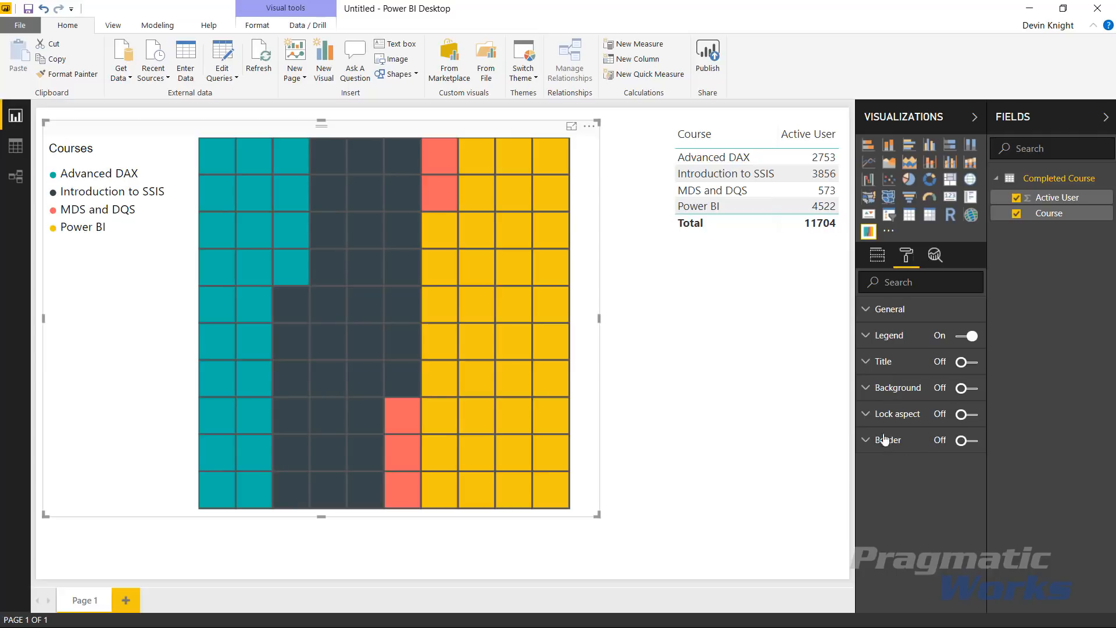
mouse_move(932, 446)
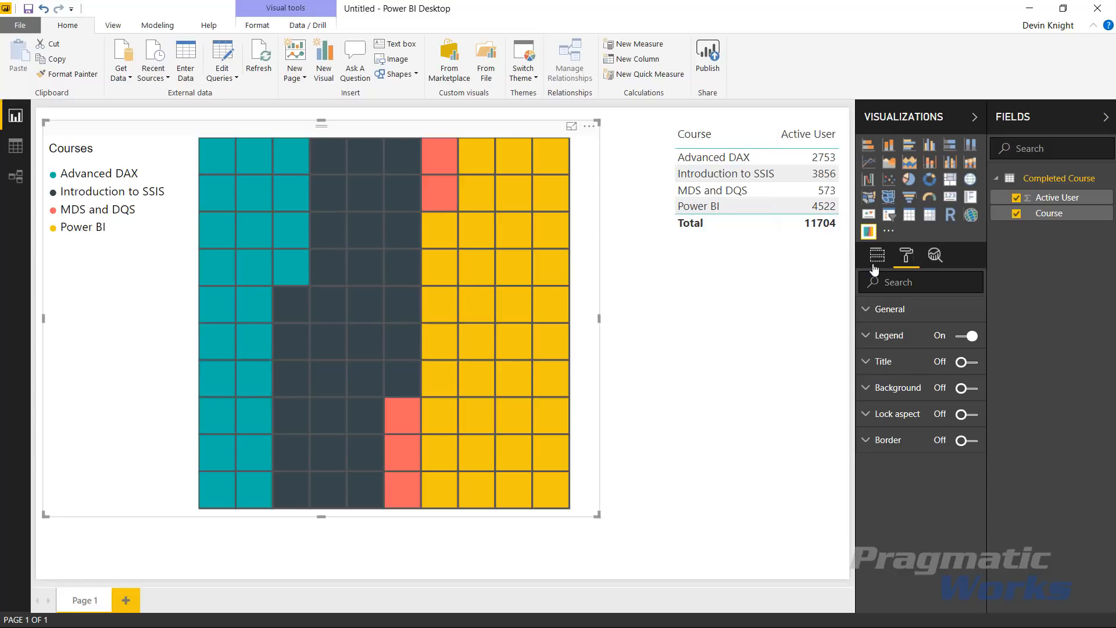
Check the Category and Value wells hold Course and Active User, then deselect the chart.
left_click(877, 254)
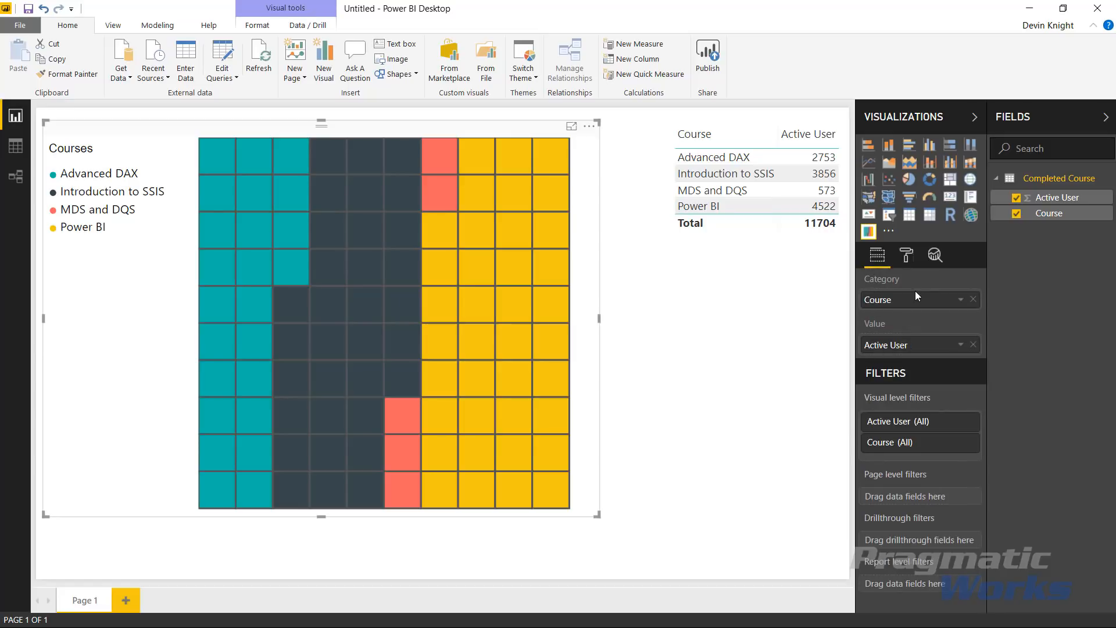
mouse_move(895, 354)
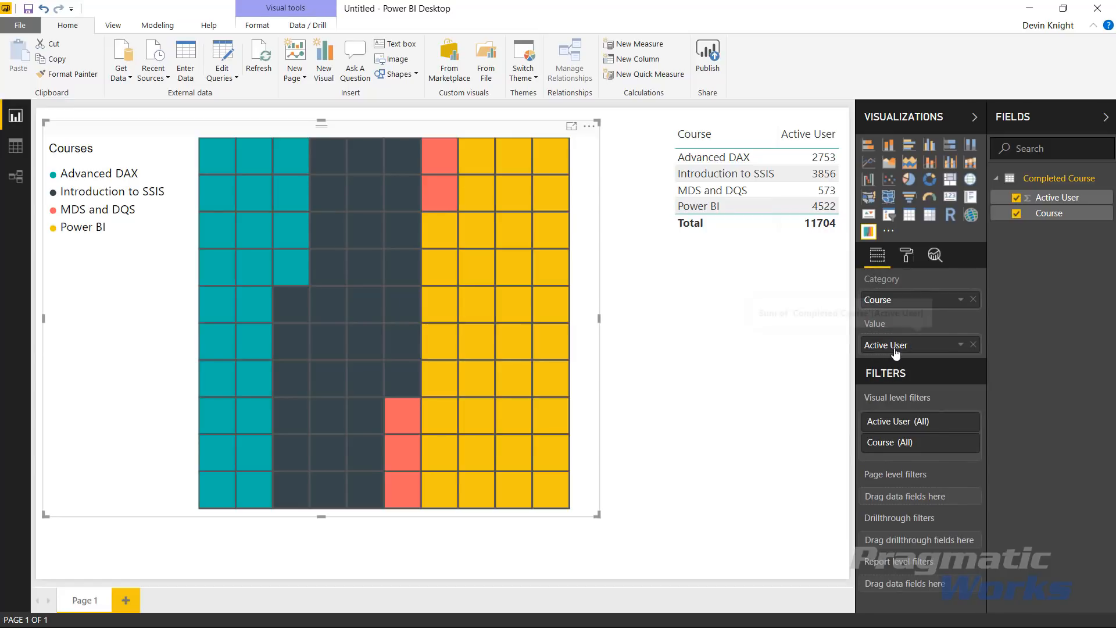
mouse_move(630, 225)
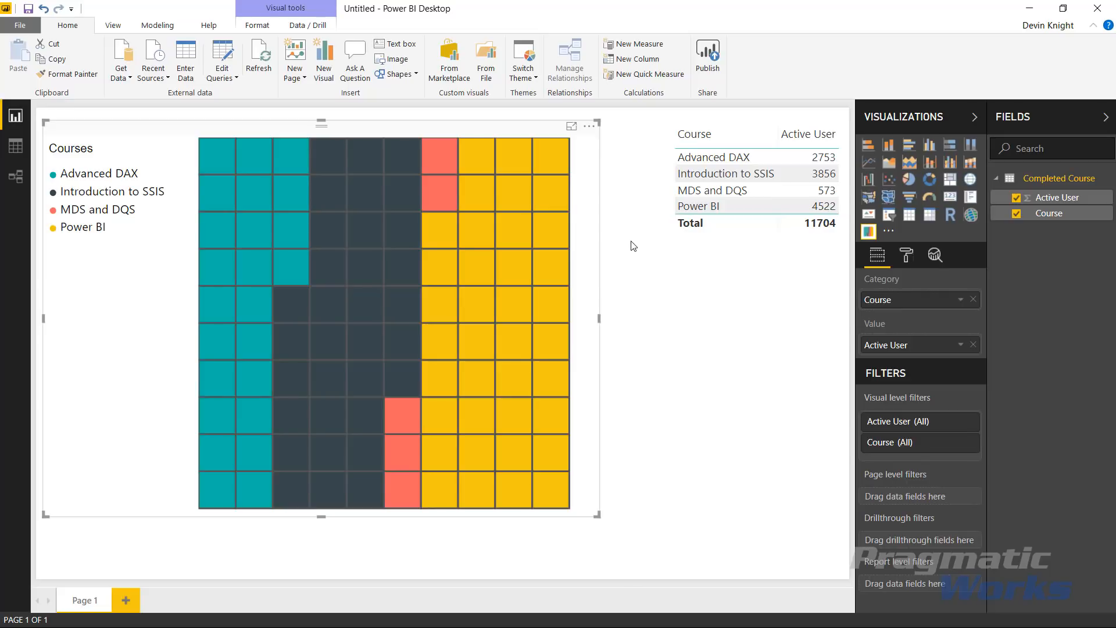
mouse_move(636, 291)
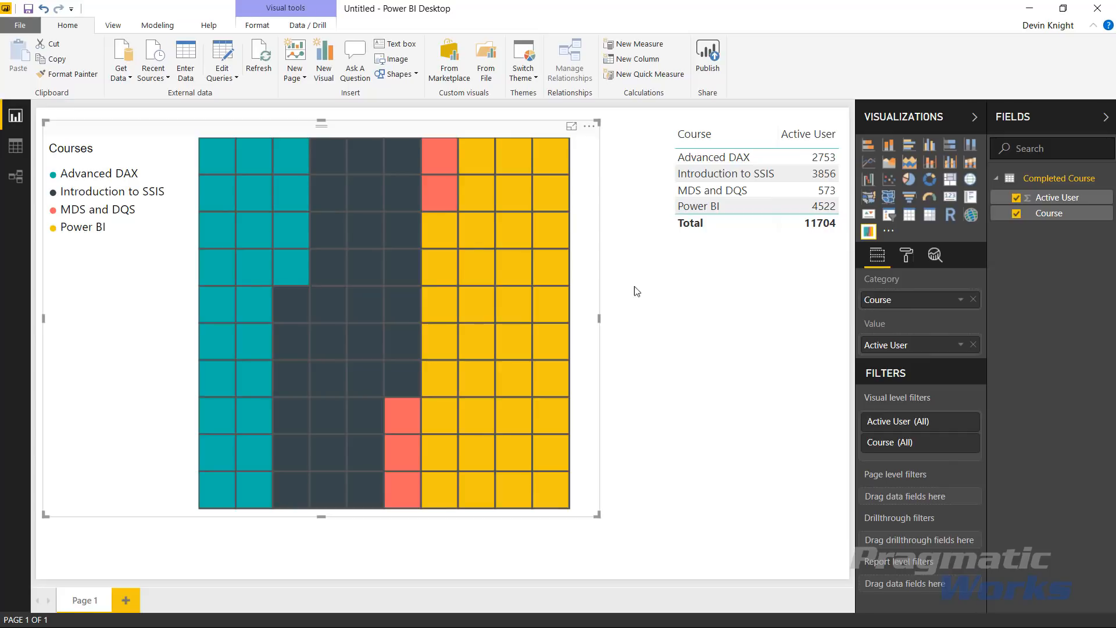
mouse_move(625, 284)
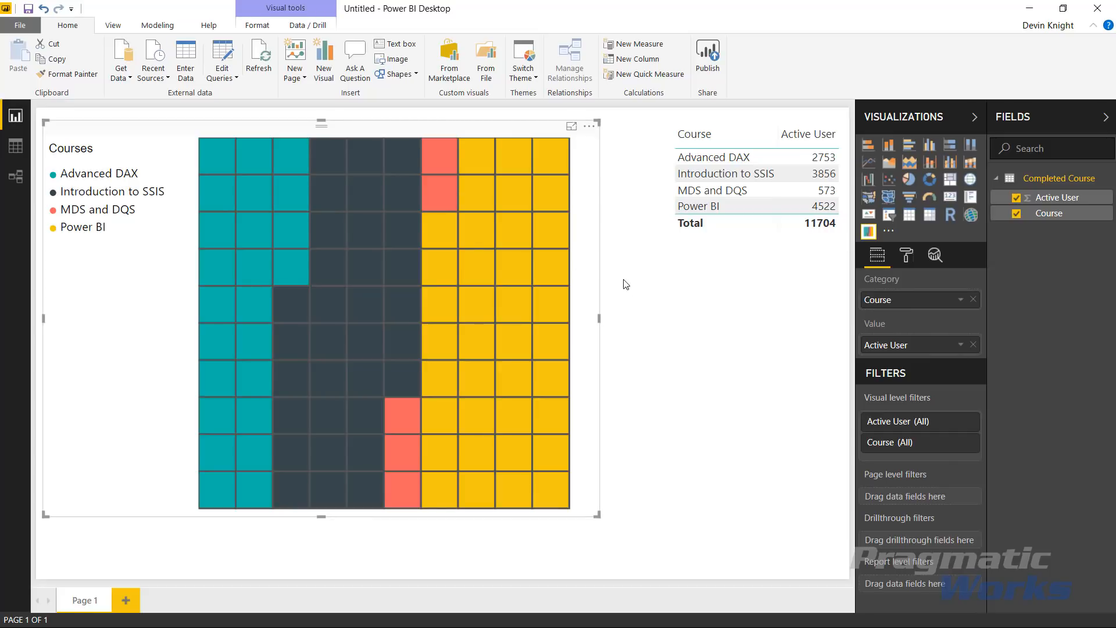
mouse_move(527, 302)
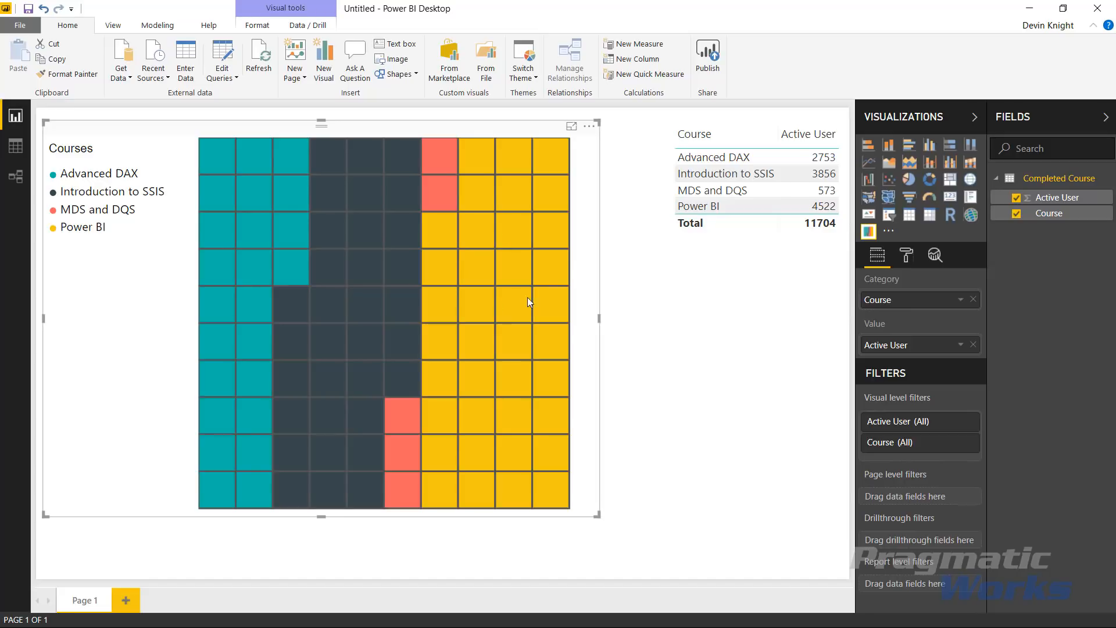
mouse_move(763, 259)
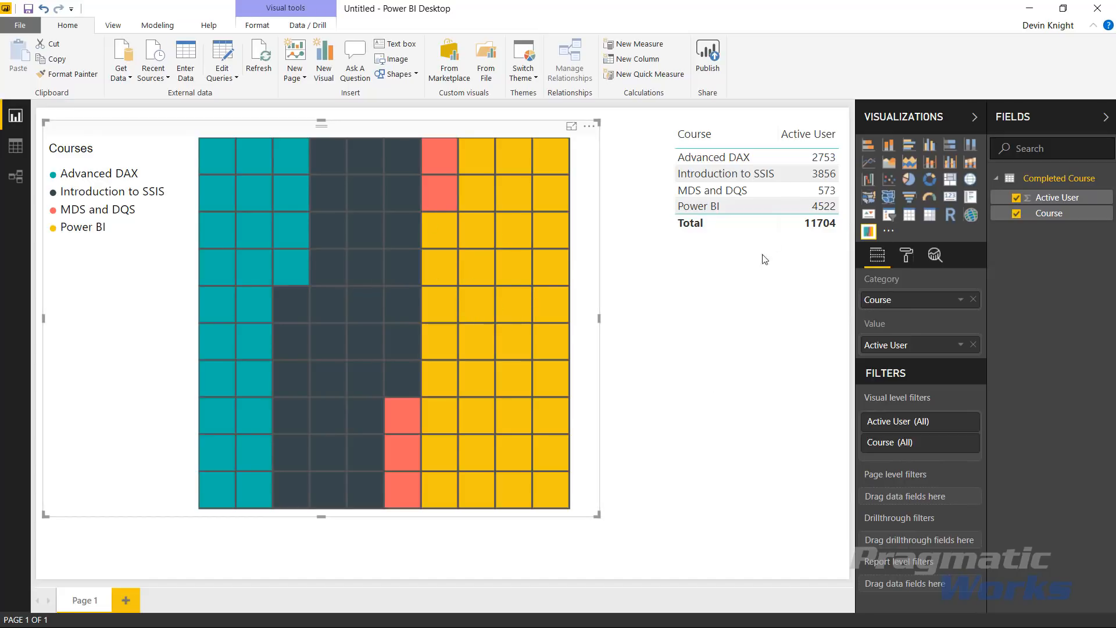
left_click(721, 367)
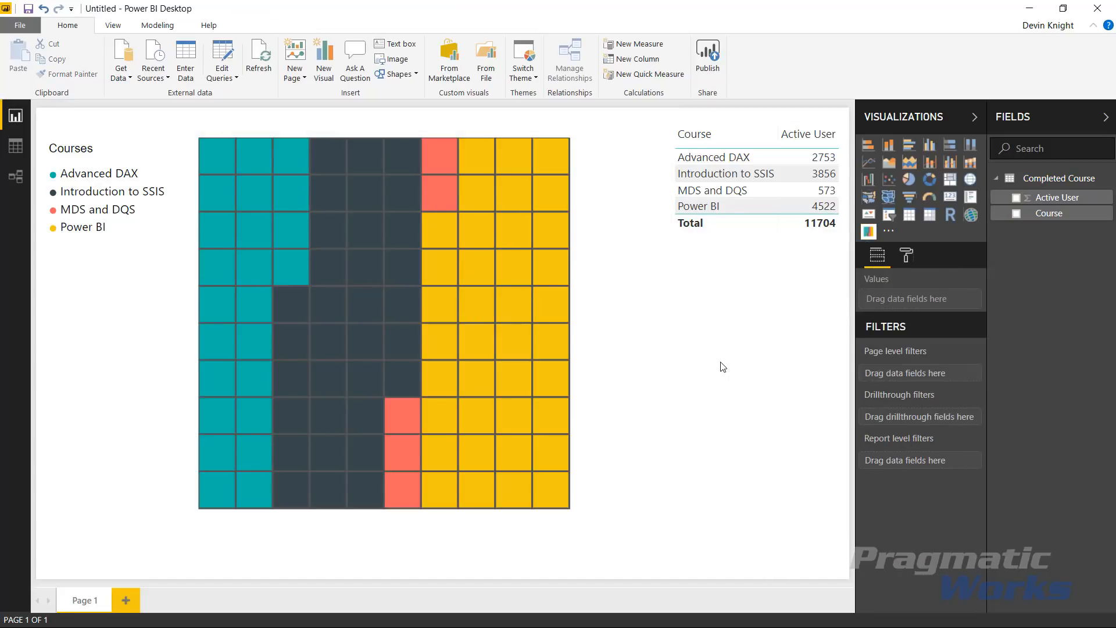